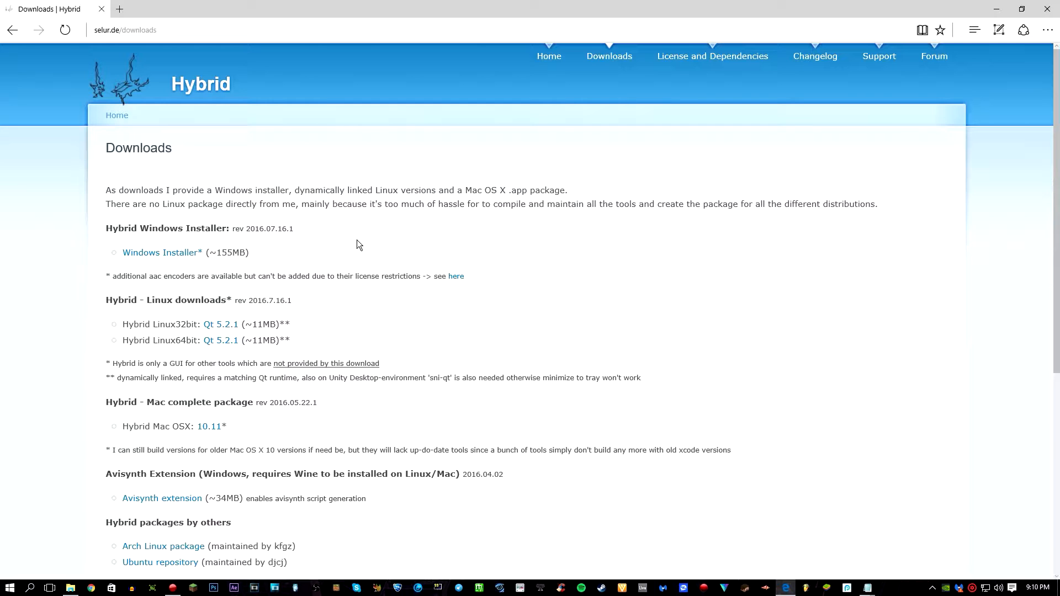
{"action": "mouse_move", "coordinate": [559, 253]}
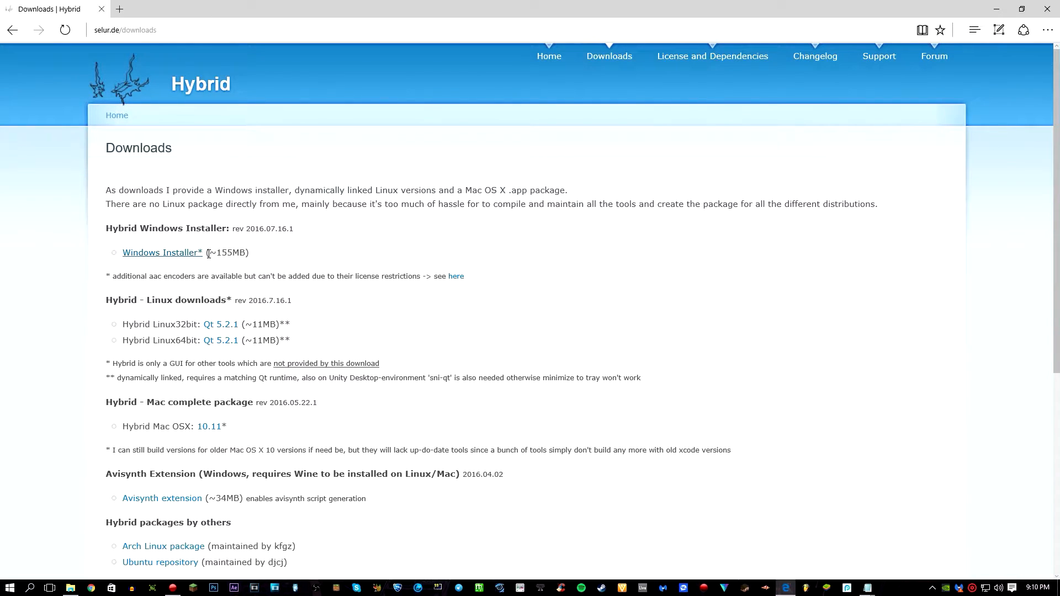
{"action": "mouse_move", "coordinate": [221, 340]}
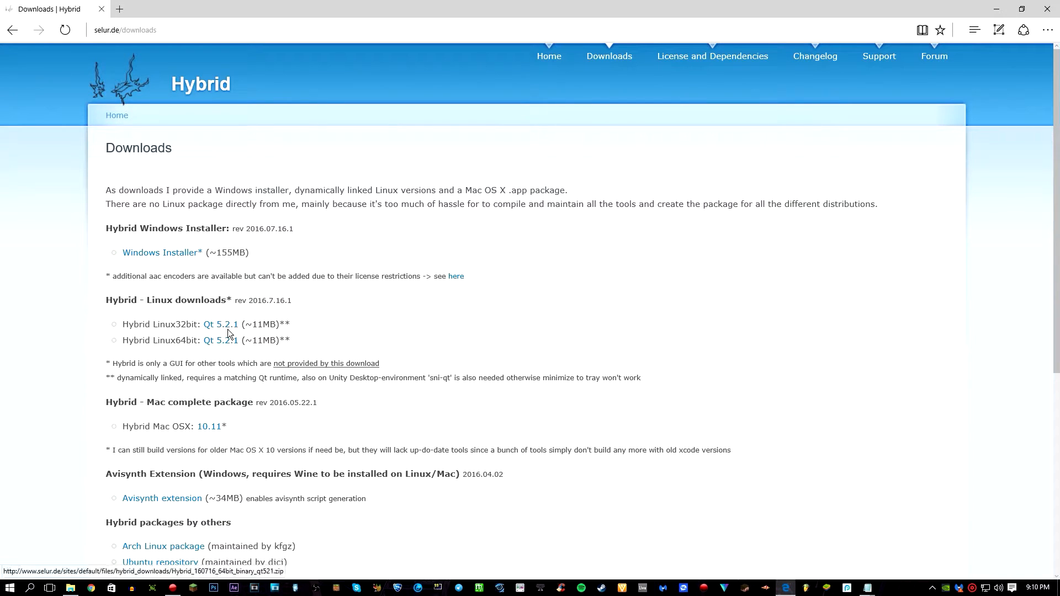
{"action": "mouse_move", "coordinate": [161, 252]}
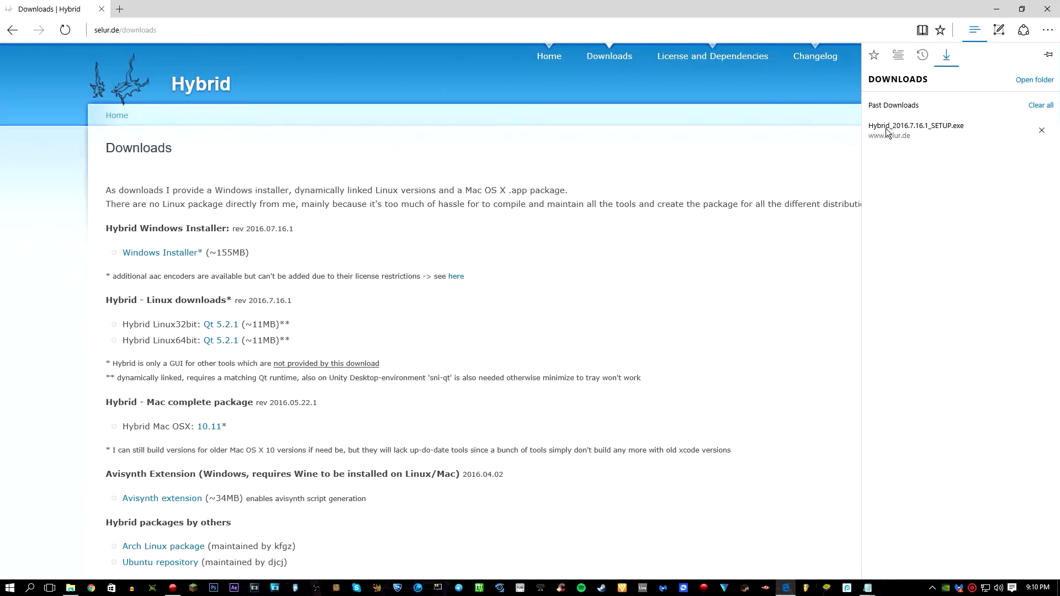
{"action": "mouse_move", "coordinate": [921, 136]}
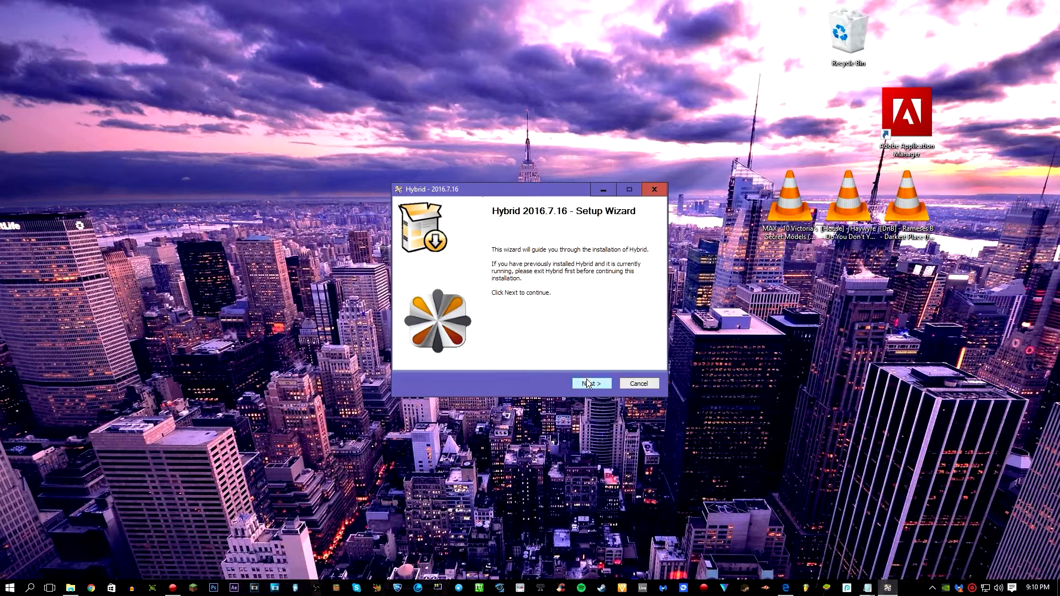
- Install Hybrid to the default C:\Program Files\Hybrid folder and finish the wizard
{"action": "left_click", "coordinate": [590, 384]}
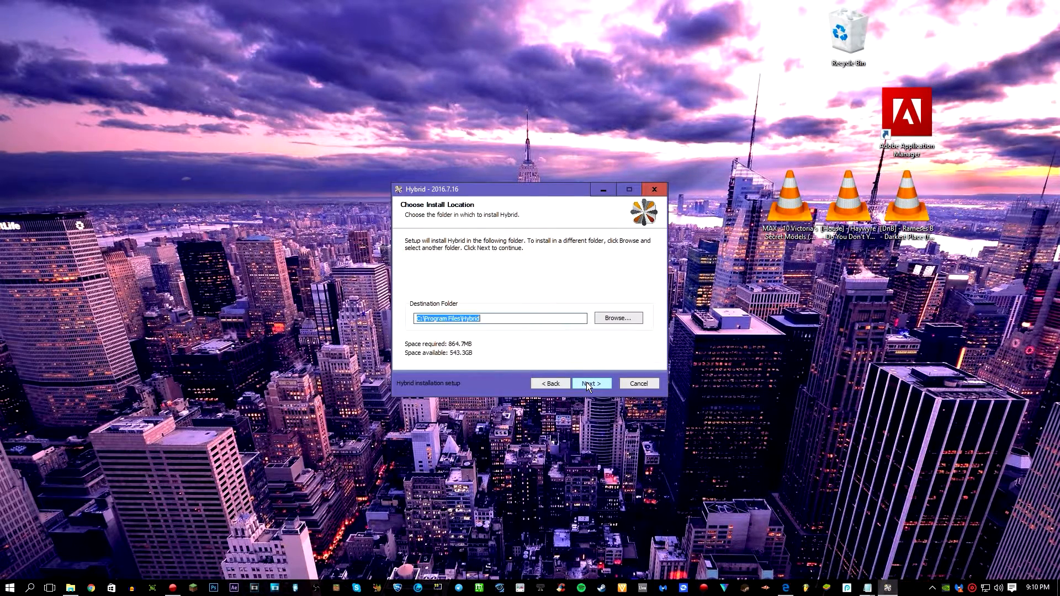
{"action": "left_click", "coordinate": [590, 383]}
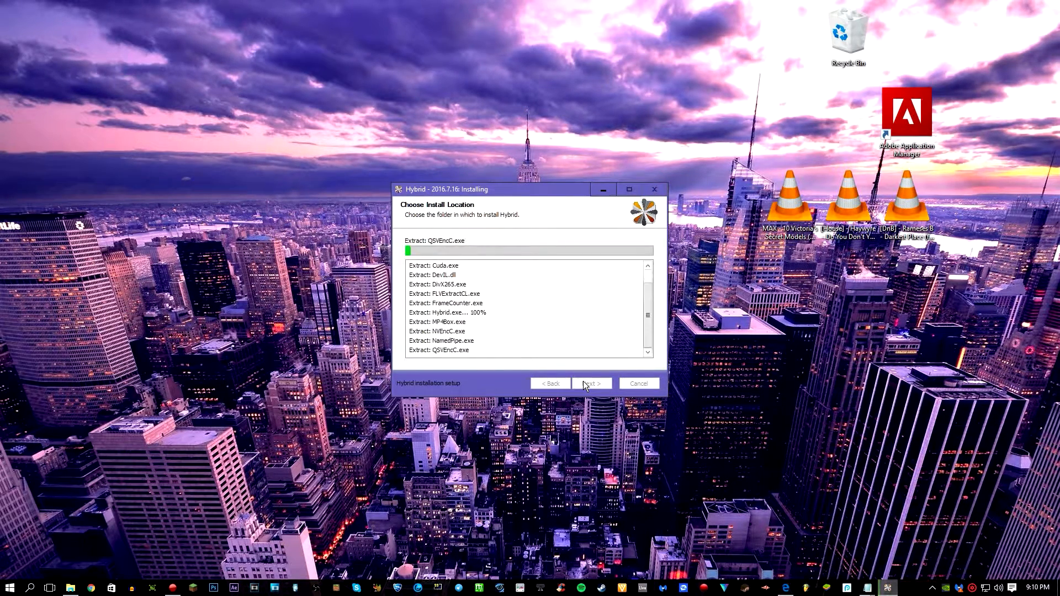
{"action": "left_click", "coordinate": [590, 383]}
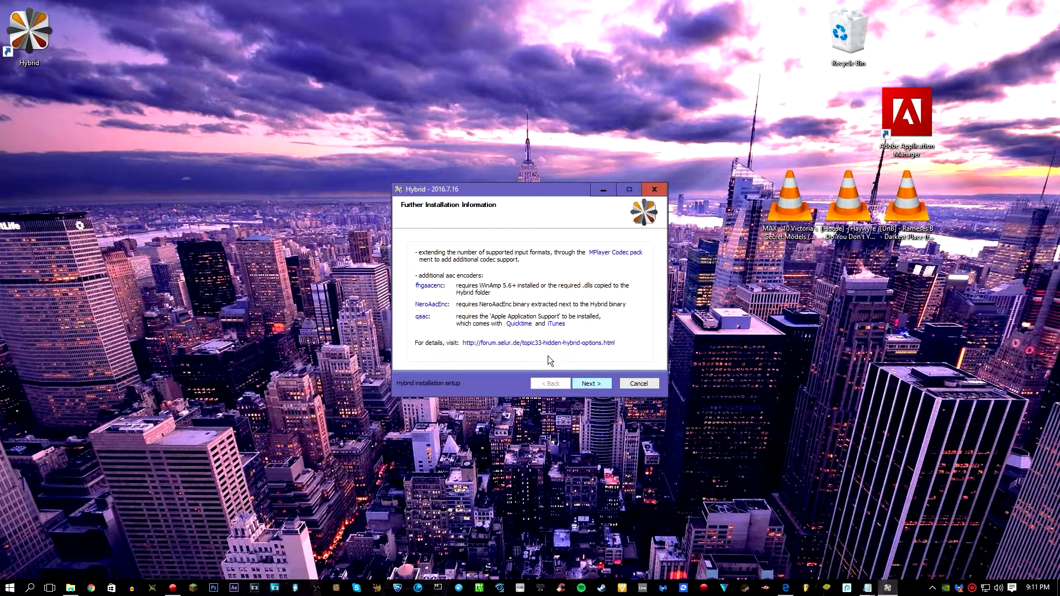
{"action": "mouse_move", "coordinate": [471, 230]}
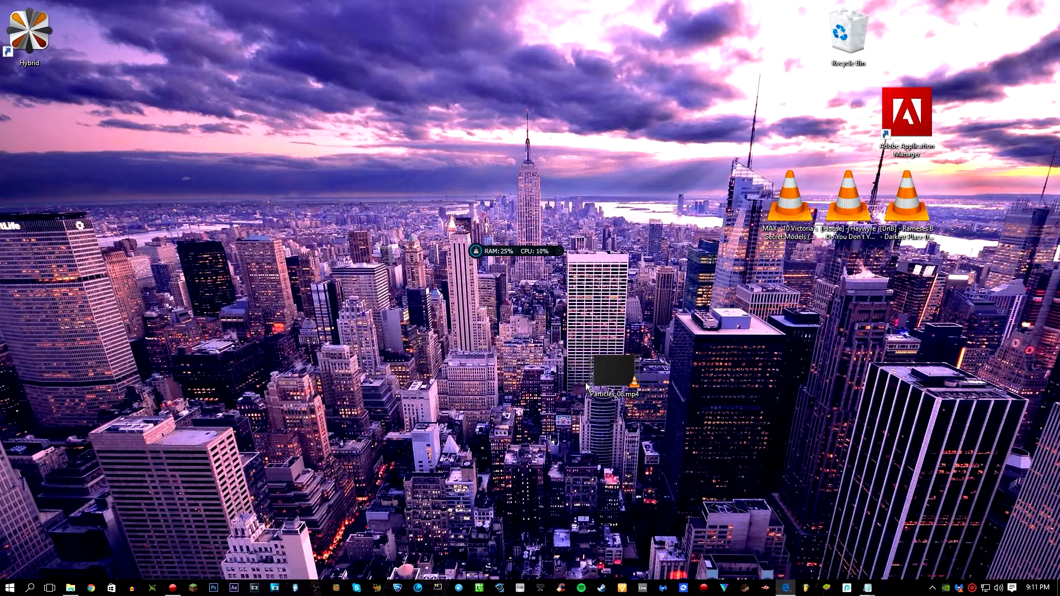
- Launch Hybrid from its desktop shortcut
{"action": "left_click", "coordinate": [29, 34]}
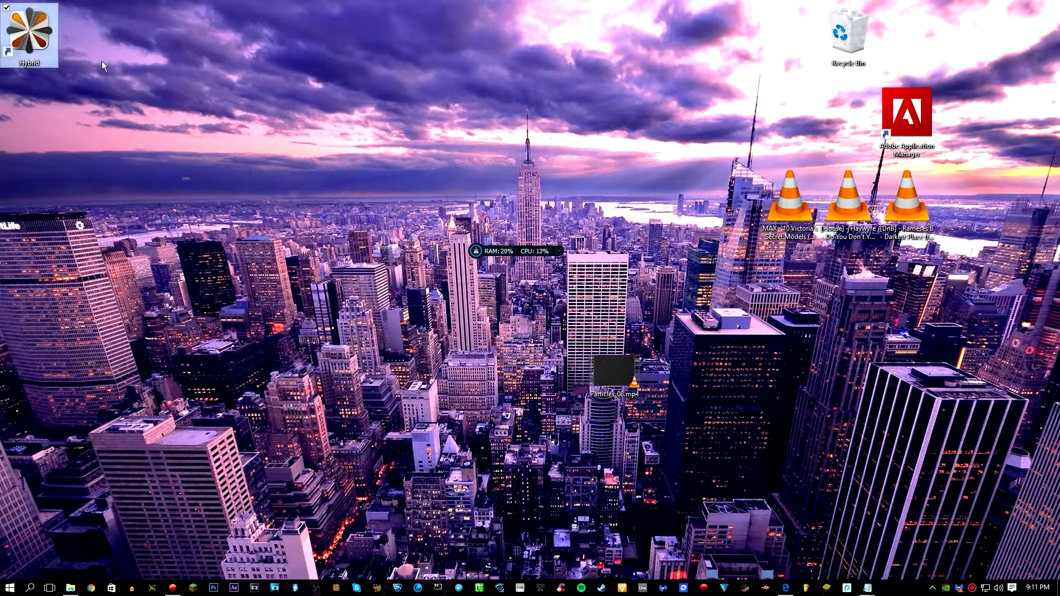
{"action": "mouse_move", "coordinate": [29, 36]}
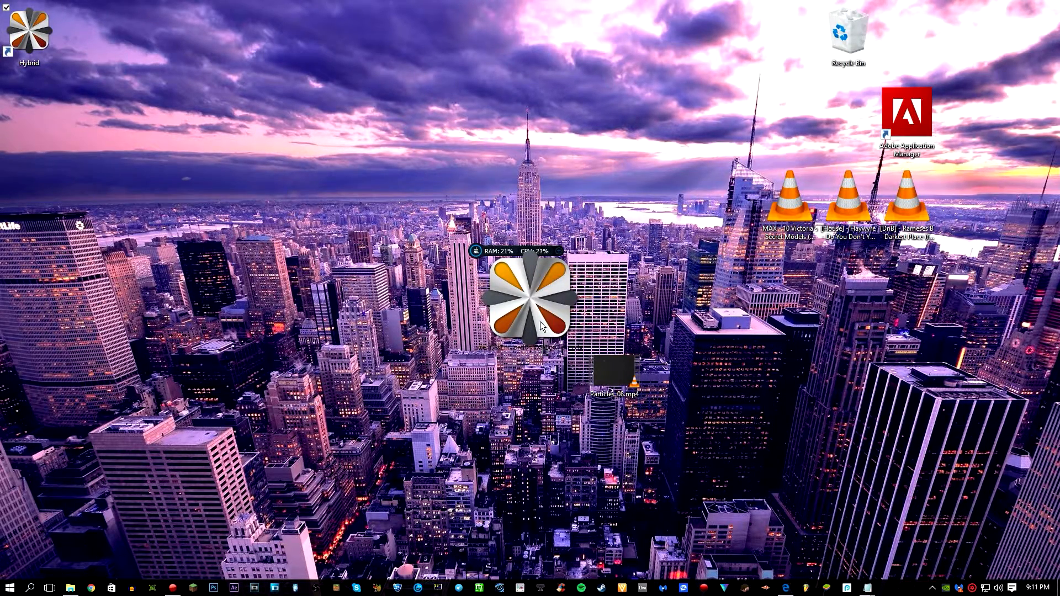
{"action": "mouse_move", "coordinate": [524, 305]}
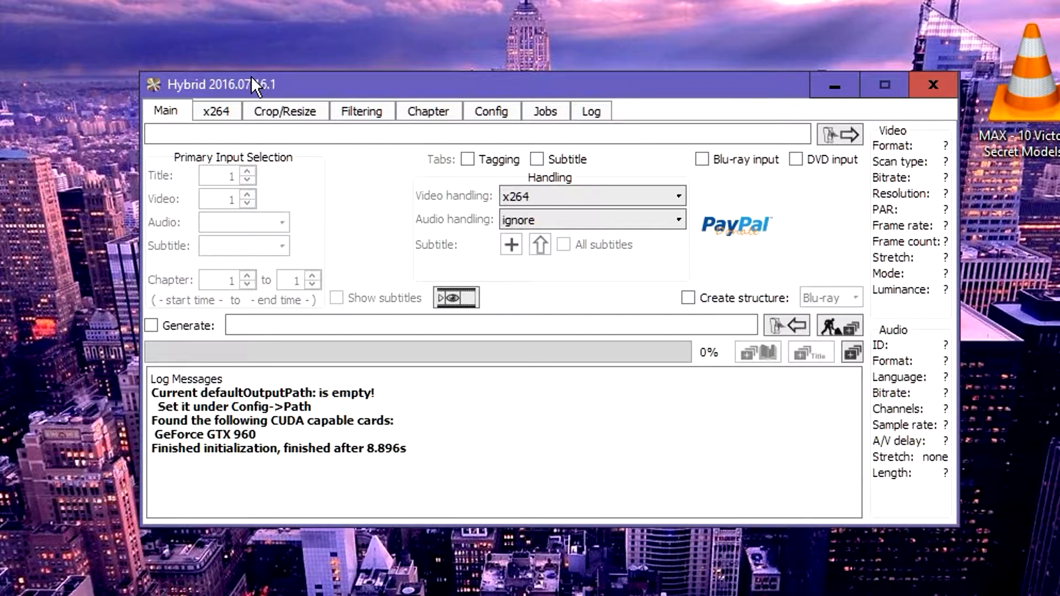
{"action": "mouse_move", "coordinate": [330, 109]}
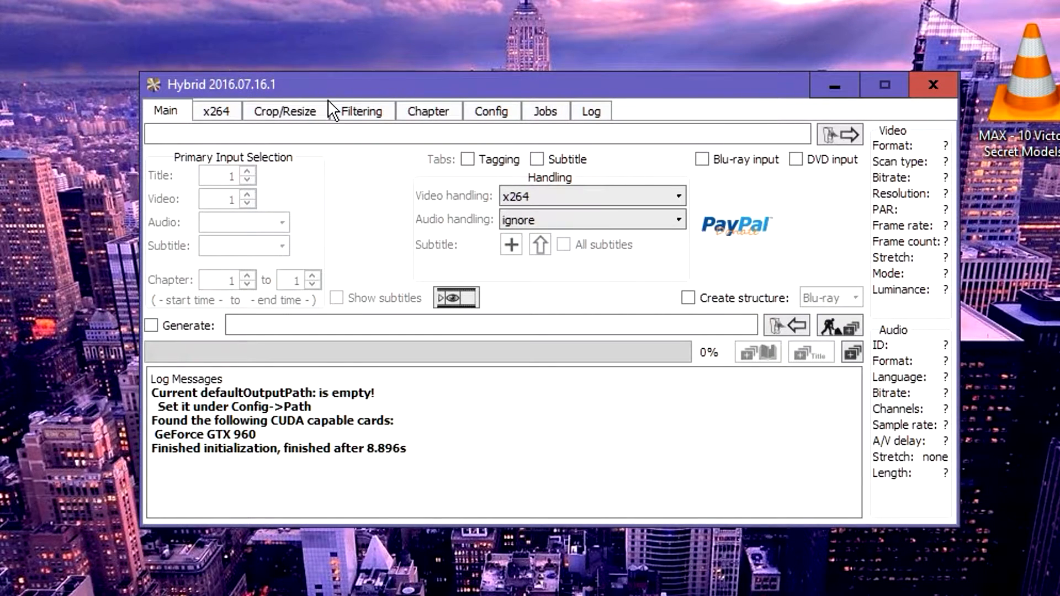
- Set Audio handling on the Main tab to 'passthrough all'
{"action": "left_click", "coordinate": [592, 220]}
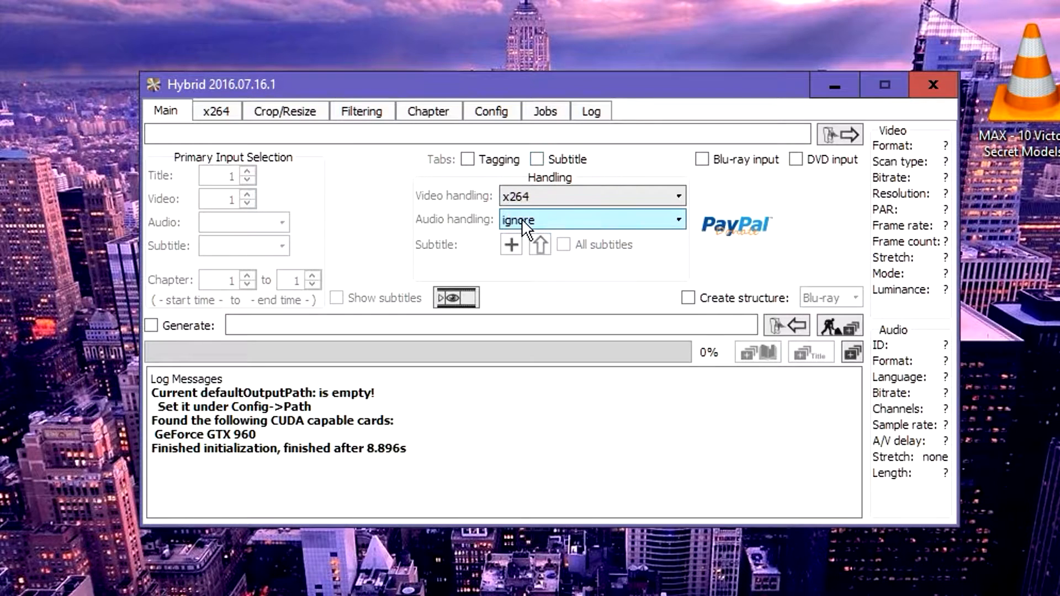
{"action": "mouse_move", "coordinate": [538, 230]}
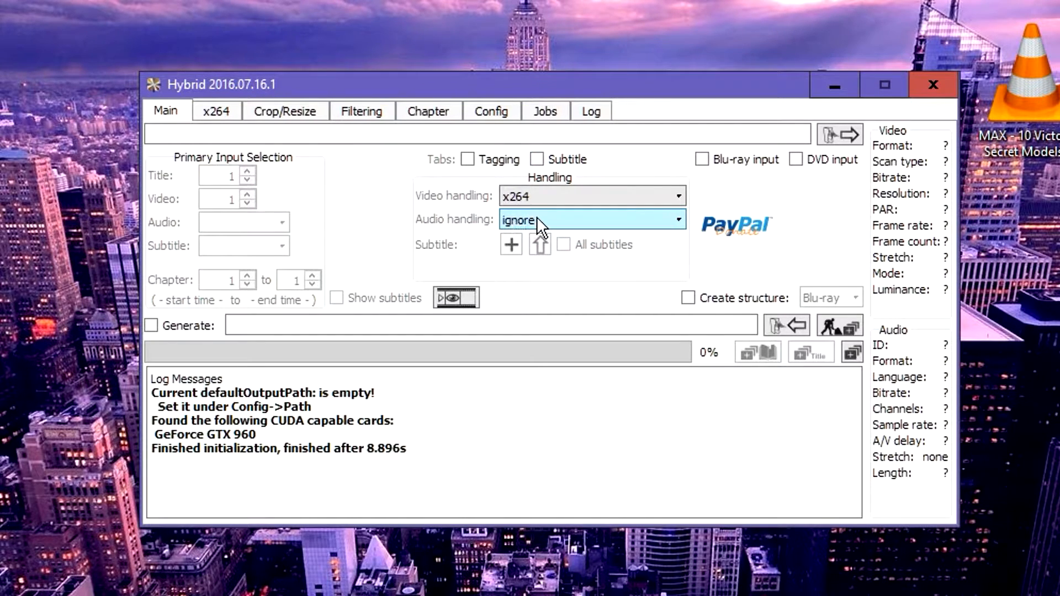
{"action": "left_click", "coordinate": [675, 220]}
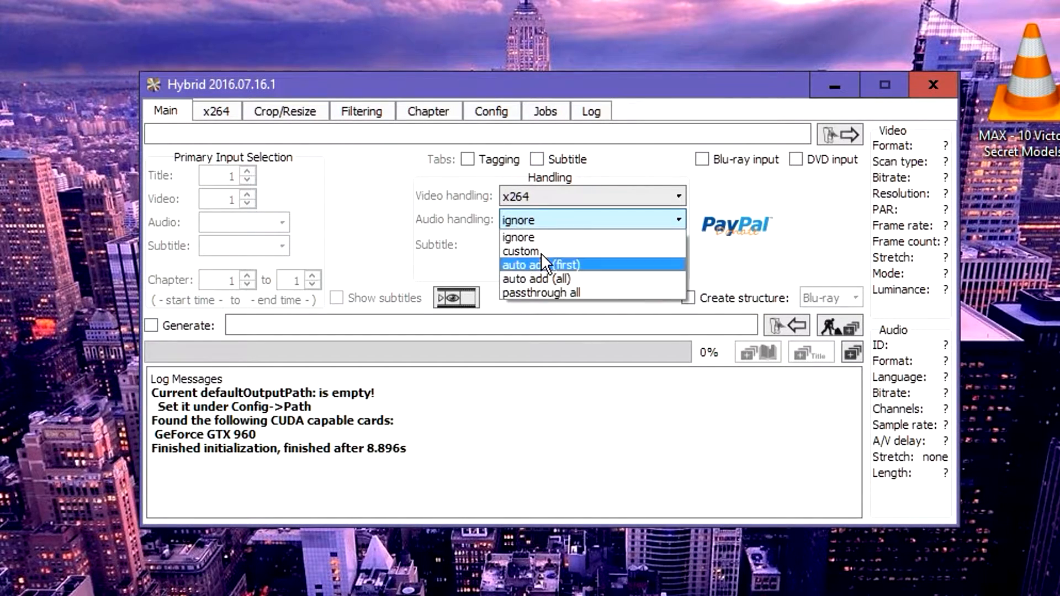
{"action": "left_click", "coordinate": [517, 219]}
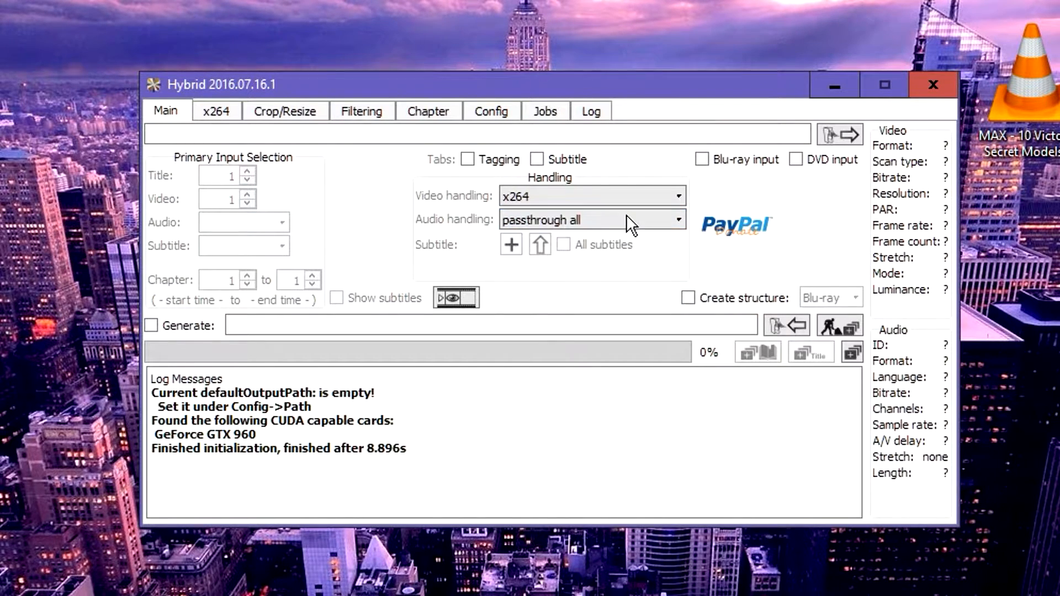
{"action": "mouse_move", "coordinate": [620, 215]}
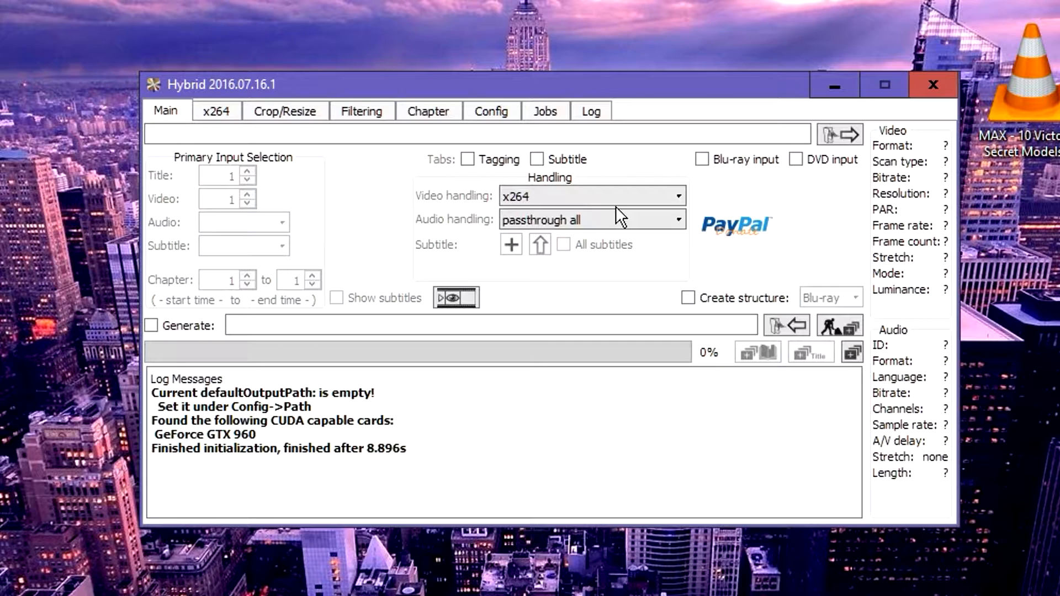
{"action": "left_click", "coordinate": [592, 196]}
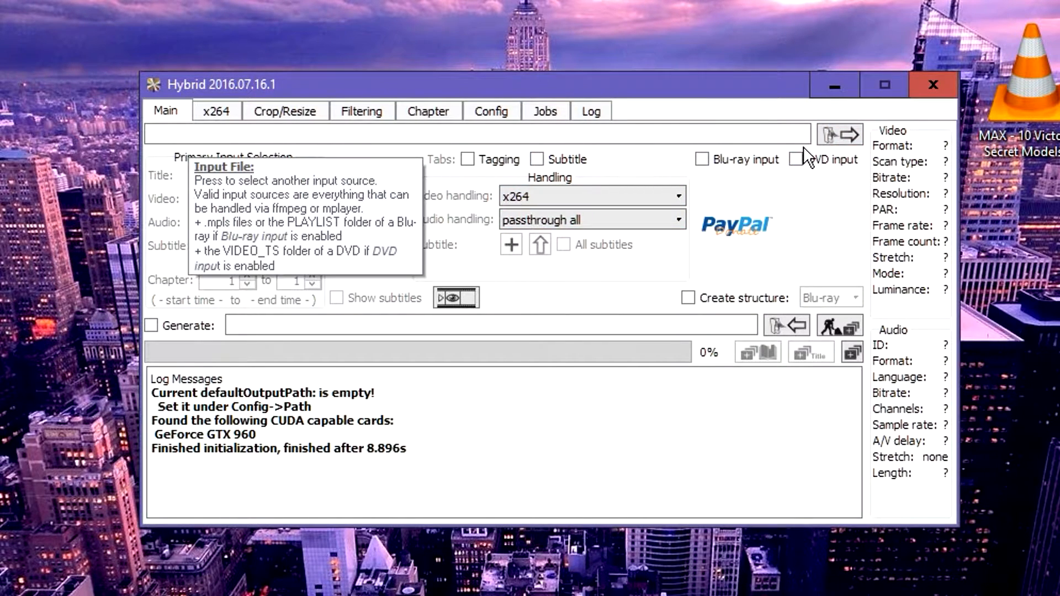
{"action": "mouse_move", "coordinate": [829, 134]}
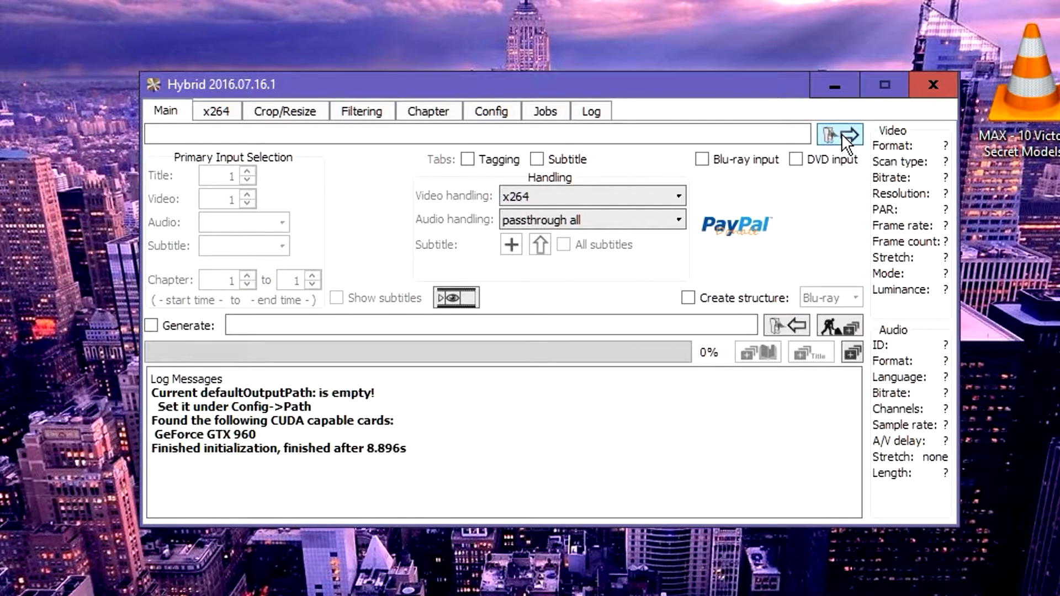
- Load Particles_08.mp4 from the Desktop as the input video for analysis
{"action": "left_click", "coordinate": [827, 133]}
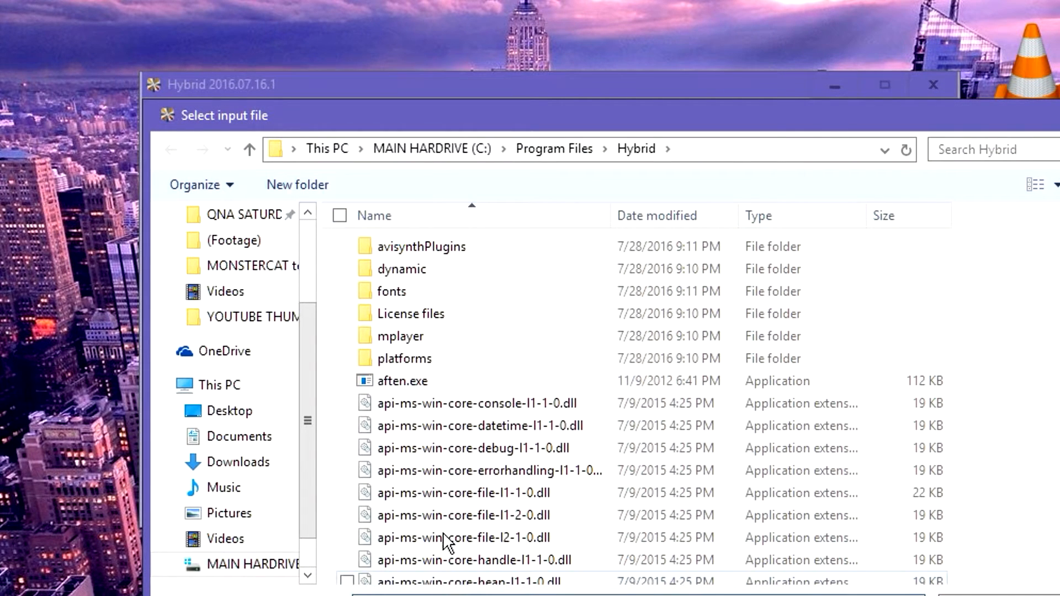
{"action": "left_click", "coordinate": [229, 411]}
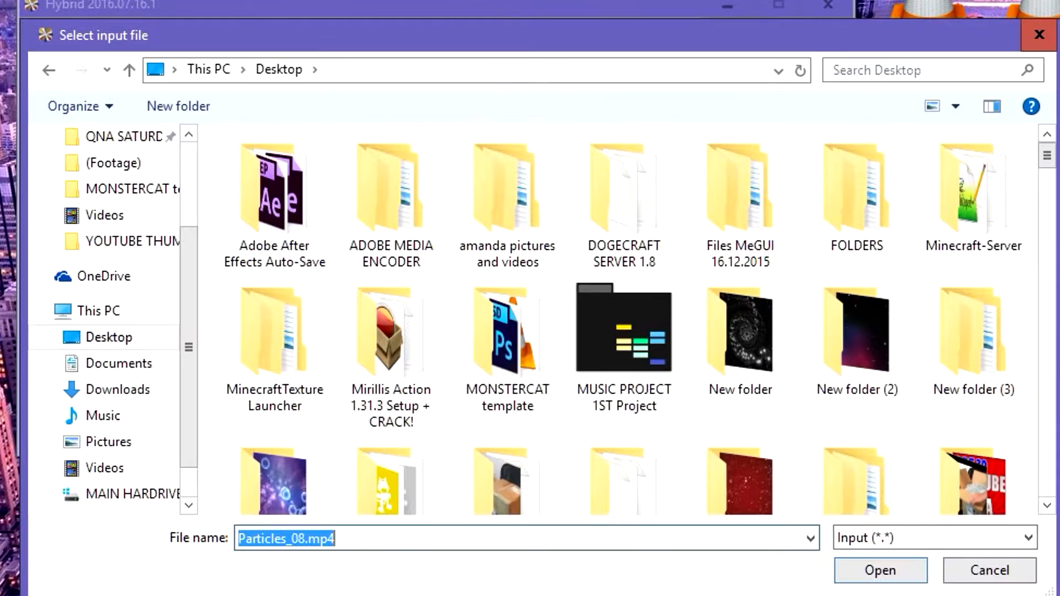
{"action": "left_click", "coordinate": [880, 570]}
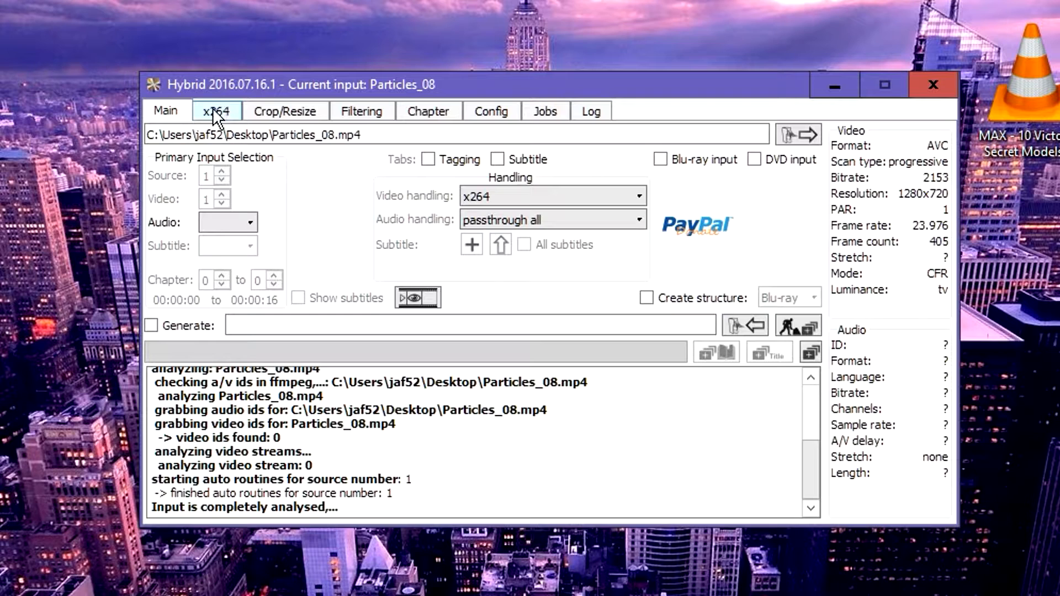
- Set the x264 AVC level to 4.2 and select the bitrate value for editing
{"action": "left_click", "coordinate": [216, 110]}
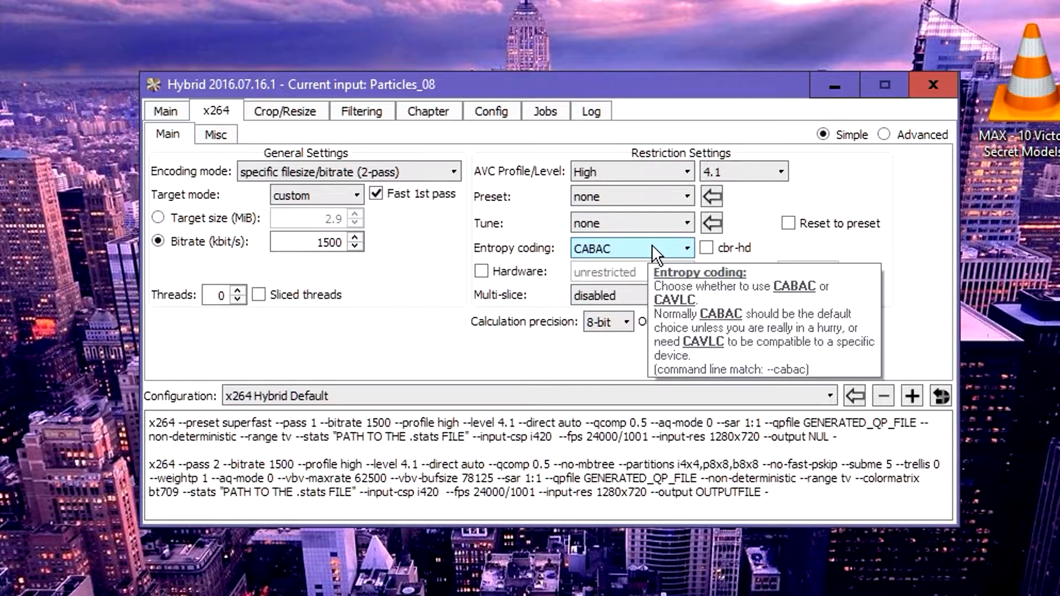
{"action": "mouse_move", "coordinate": [732, 171]}
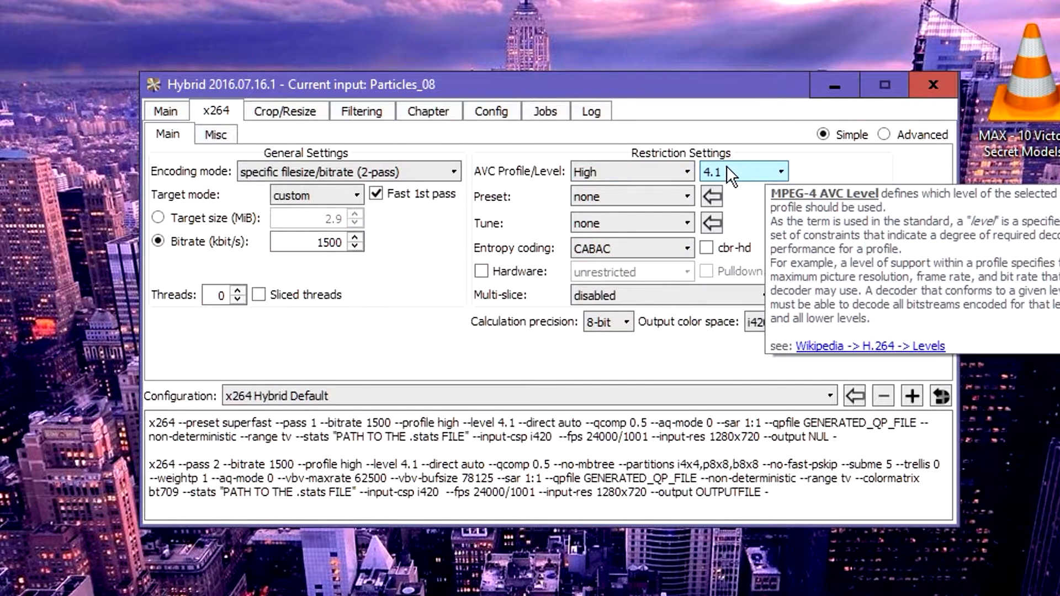
{"action": "left_click", "coordinate": [784, 171]}
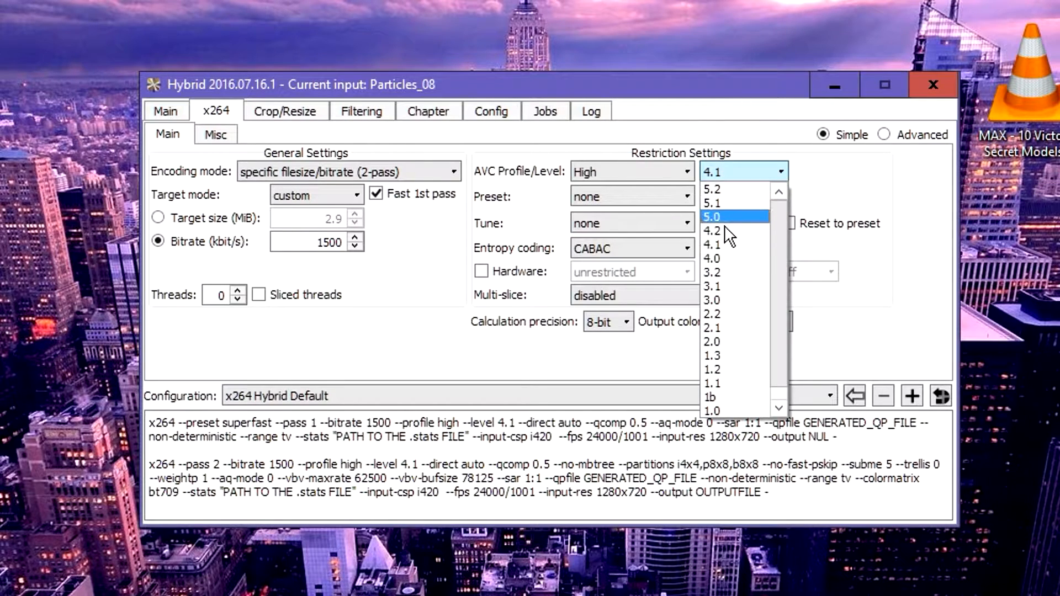
{"action": "left_click", "coordinate": [713, 231]}
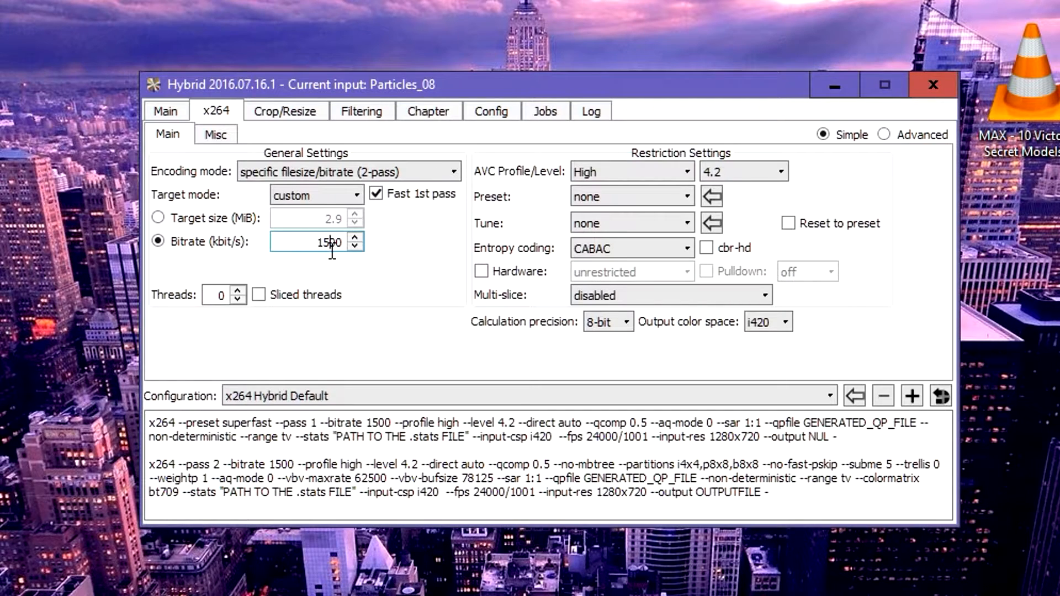
{"action": "triple_click", "coordinate": [317, 242]}
{"action": "type", "text": "5000"}
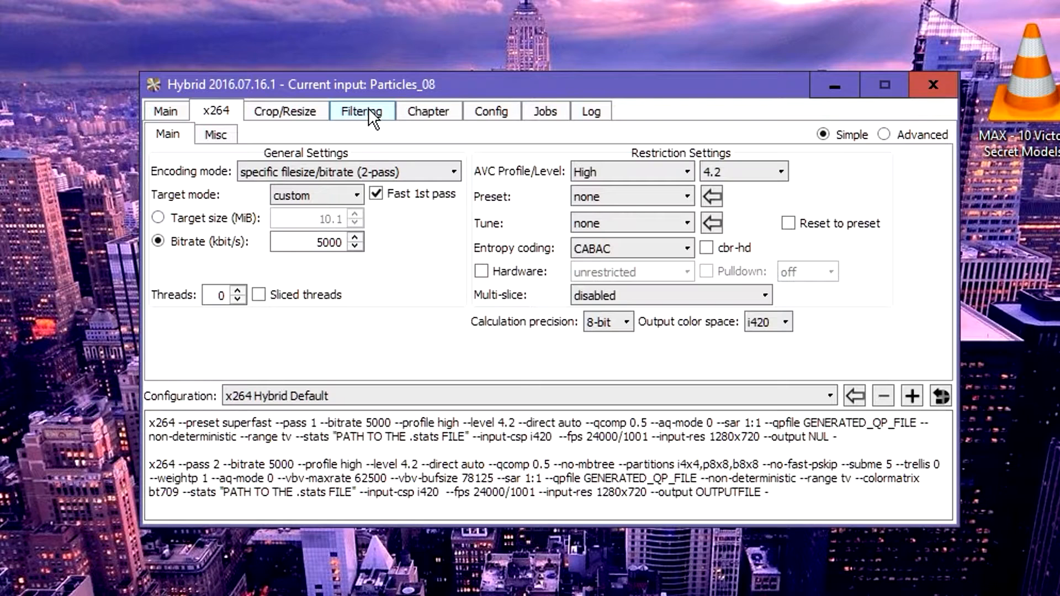
- Show the Avisynth filter settings under Filtering
{"action": "left_click", "coordinate": [362, 110]}
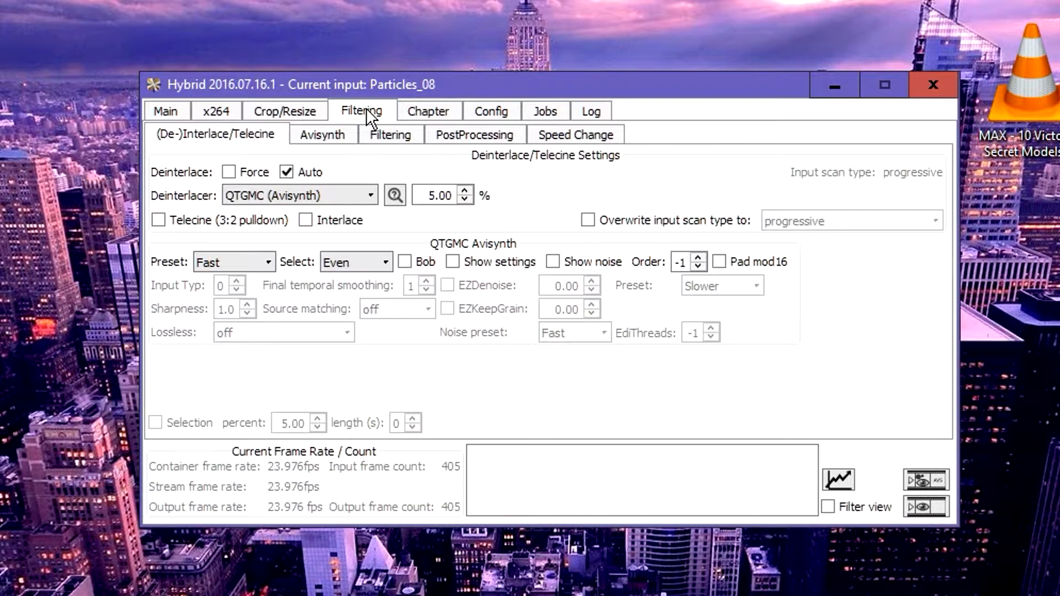
{"action": "mouse_move", "coordinate": [322, 135]}
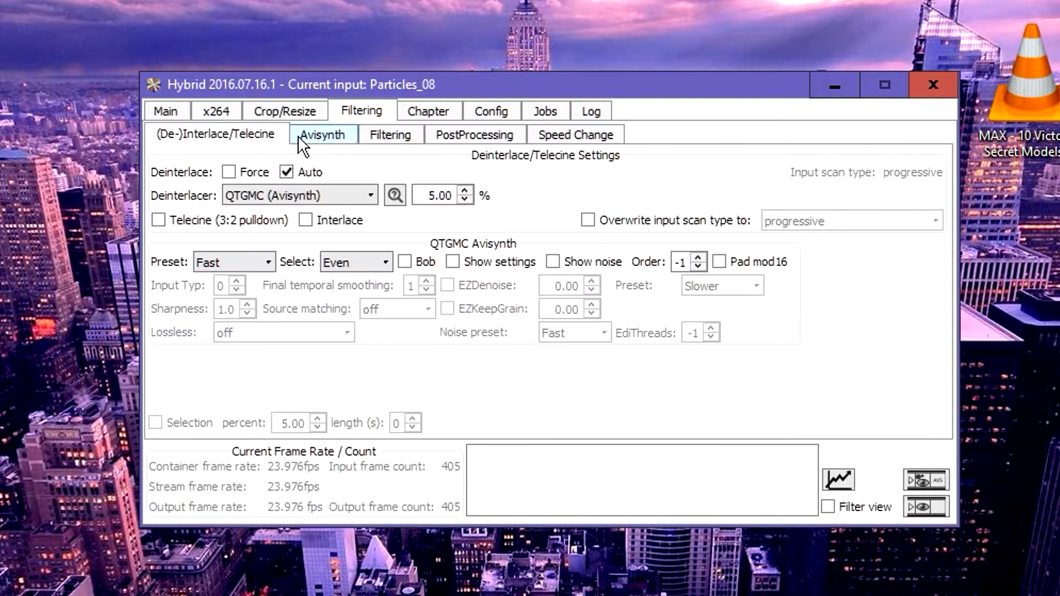
{"action": "left_click", "coordinate": [322, 133]}
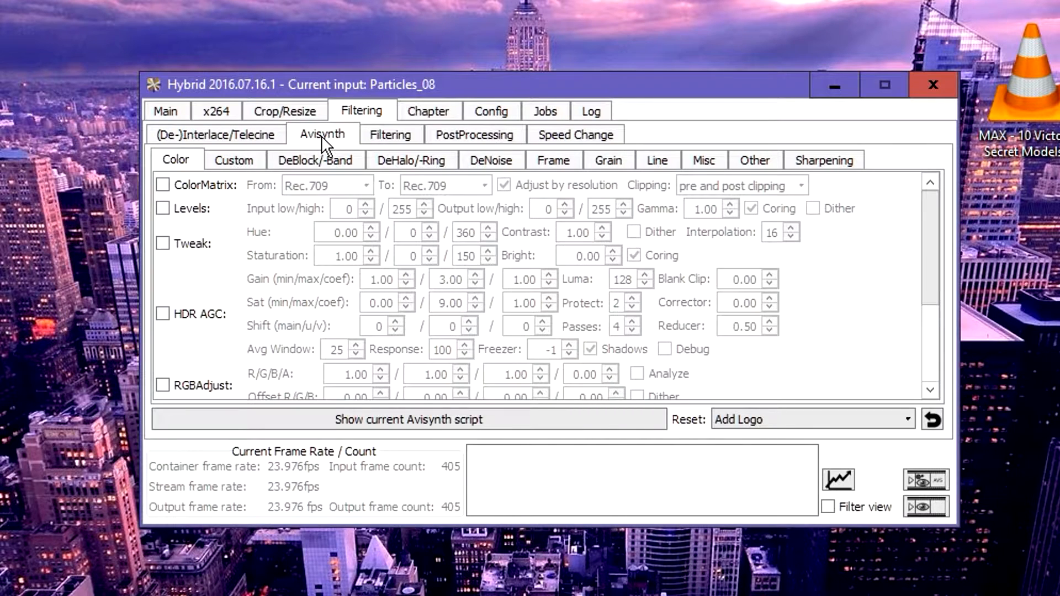
{"action": "mouse_move", "coordinate": [553, 160]}
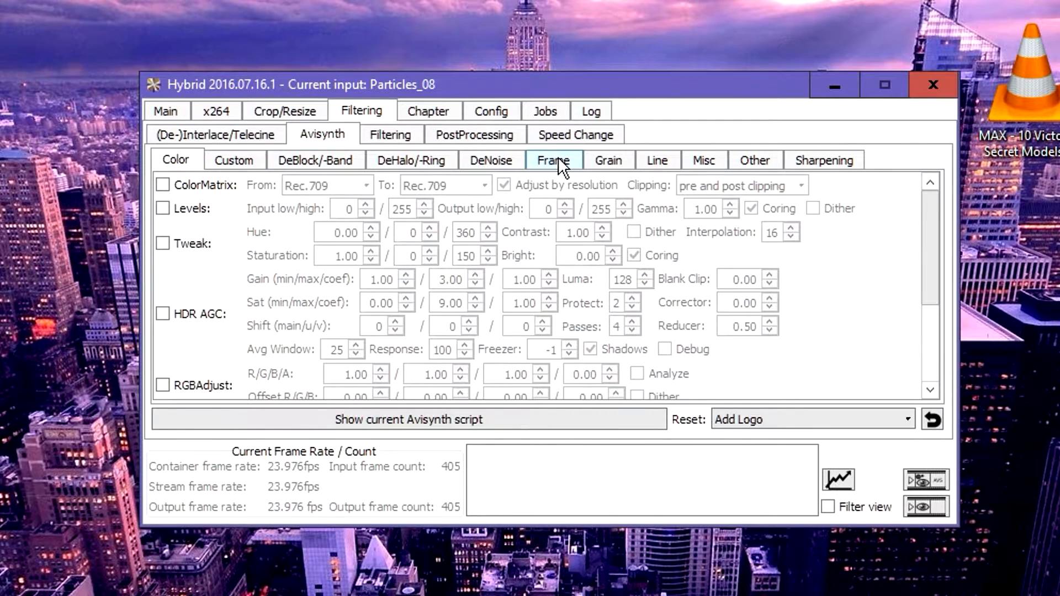
- Enable InterFrame FPS adjust with Smooth tuning, smooth override algorithm and a 60 fps target
{"action": "left_click", "coordinate": [553, 159]}
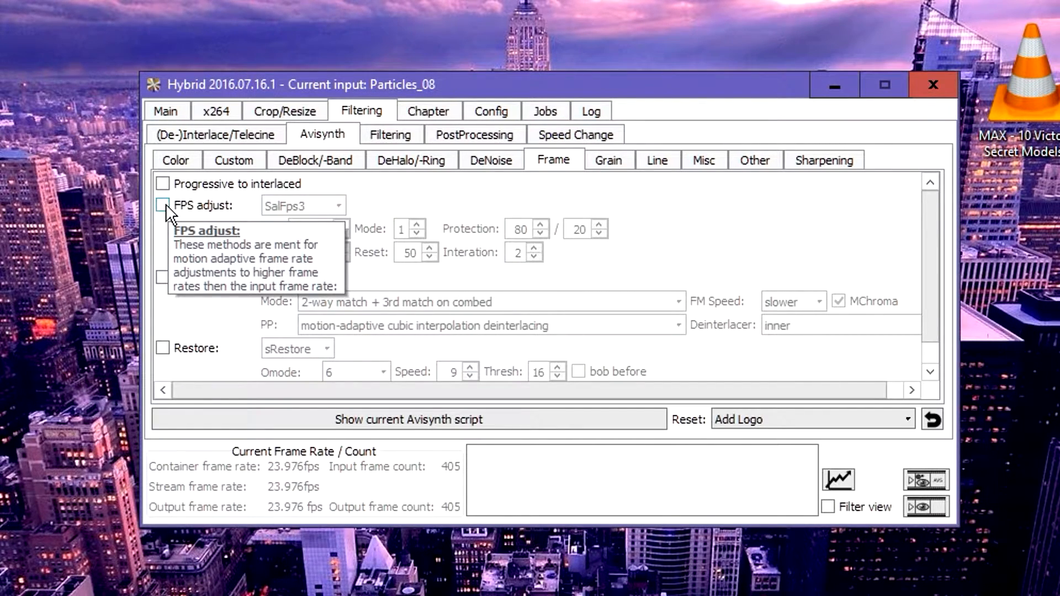
{"action": "left_click", "coordinate": [162, 205]}
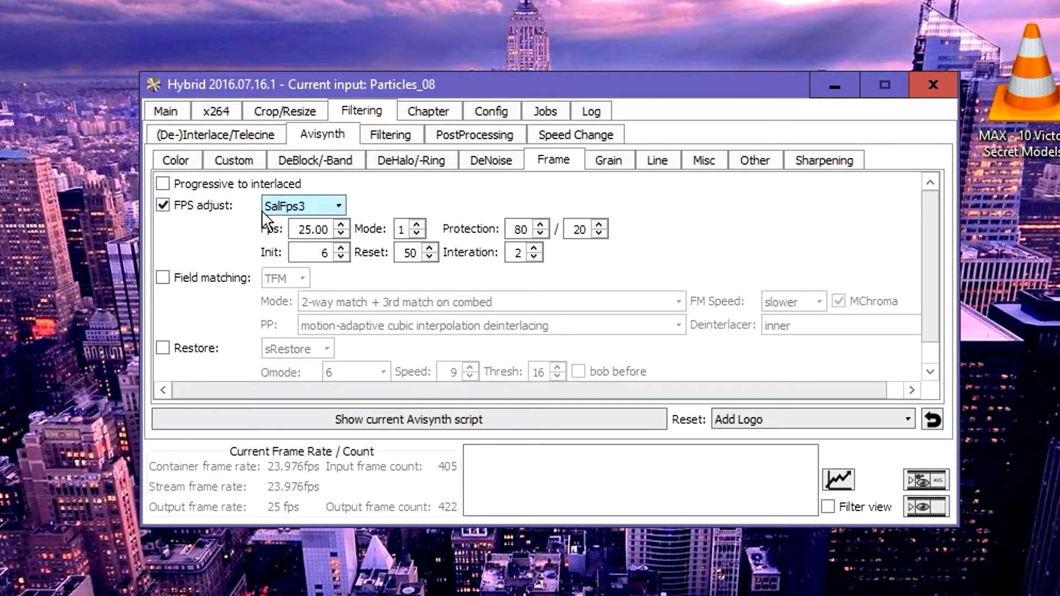
{"action": "mouse_move", "coordinate": [296, 223]}
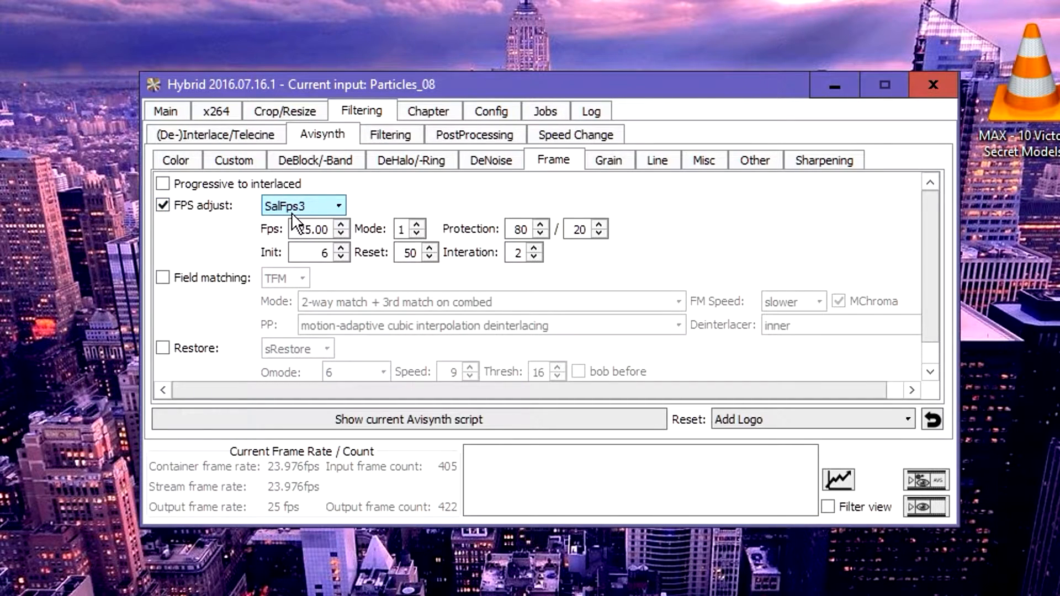
{"action": "mouse_move", "coordinate": [302, 206]}
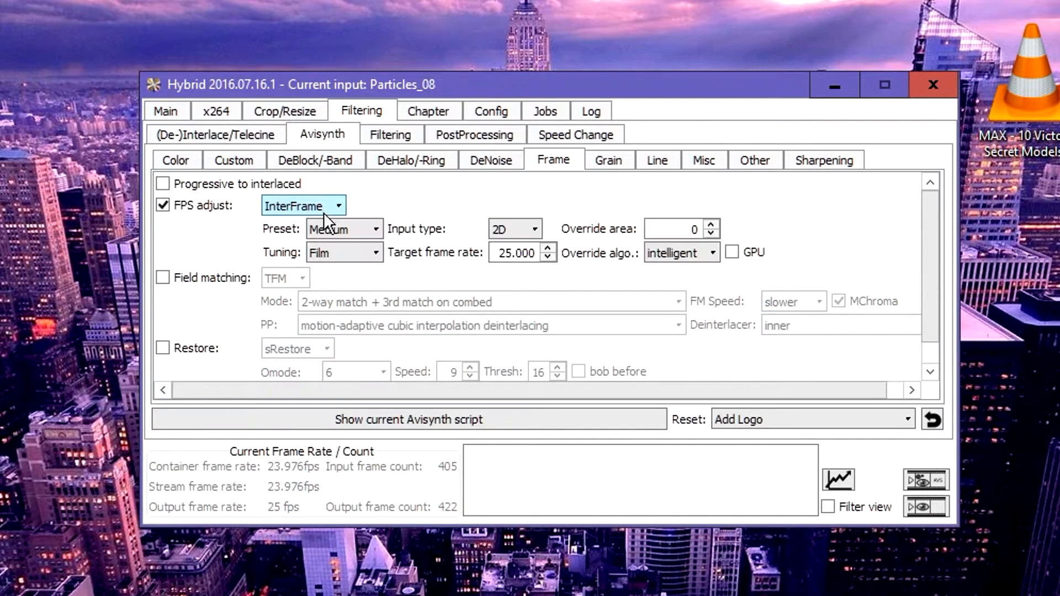
{"action": "mouse_move", "coordinate": [330, 203]}
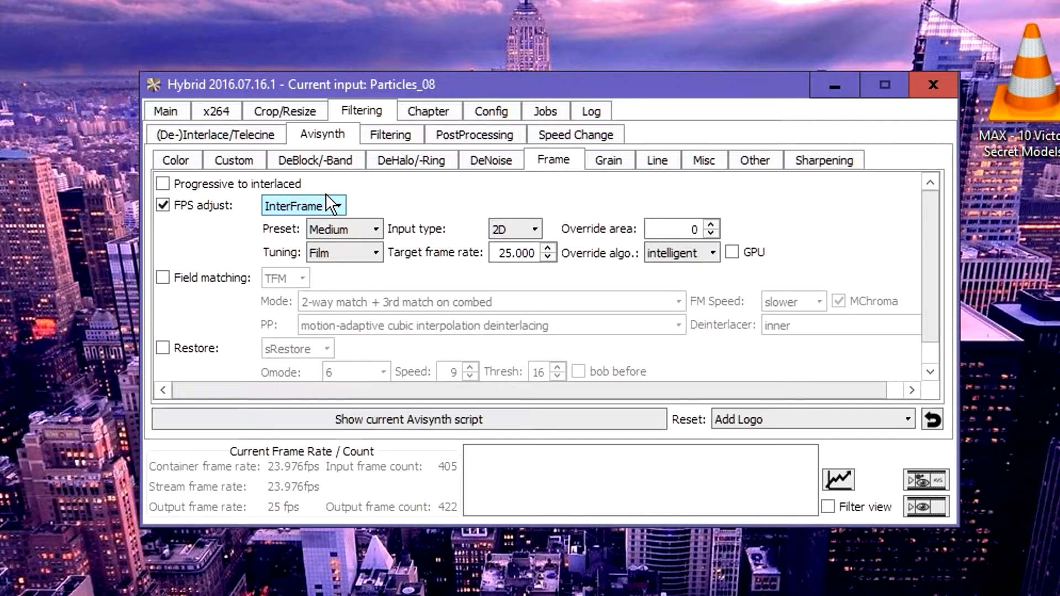
{"action": "mouse_move", "coordinate": [625, 304]}
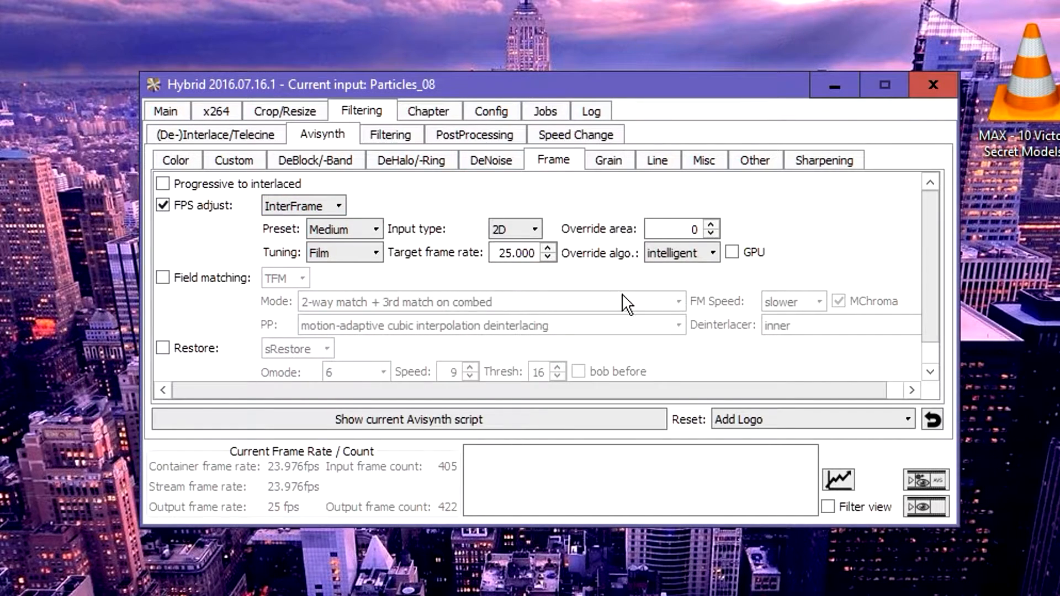
{"action": "mouse_move", "coordinate": [343, 251]}
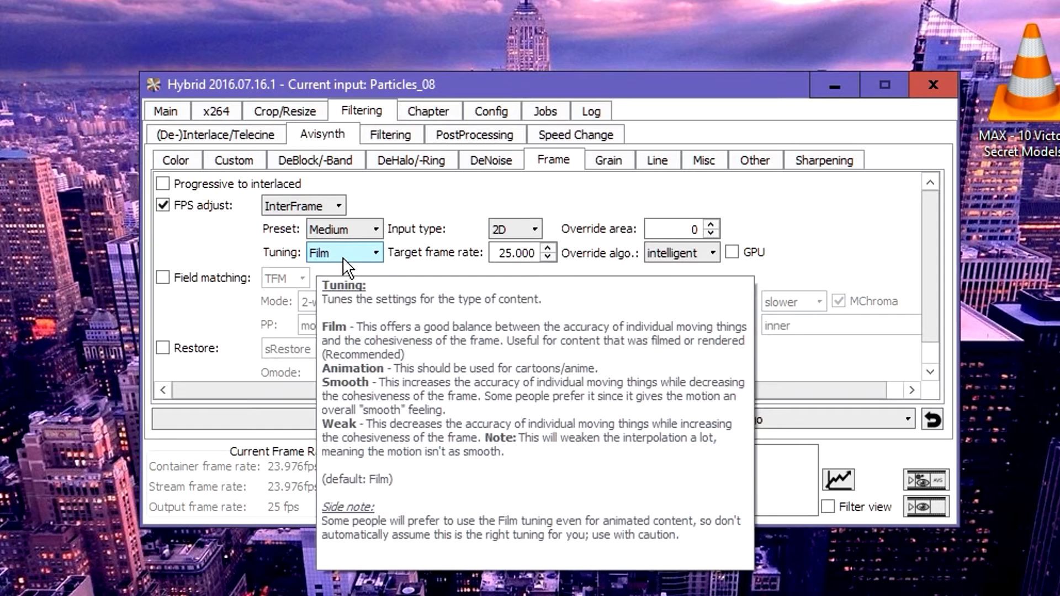
{"action": "left_click", "coordinate": [343, 252]}
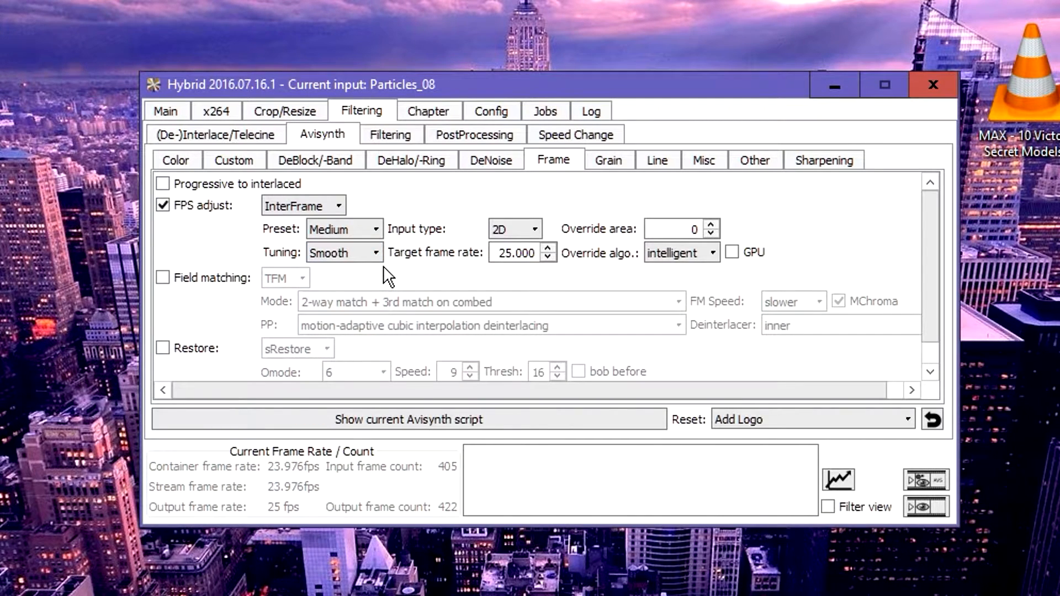
{"action": "mouse_move", "coordinate": [392, 278]}
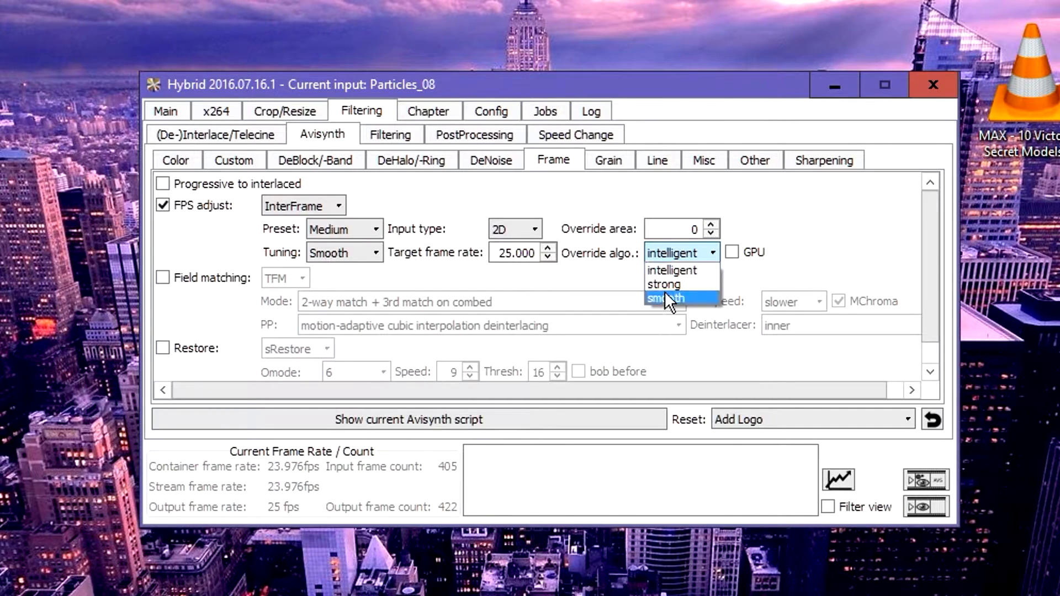
{"action": "left_click", "coordinate": [667, 298]}
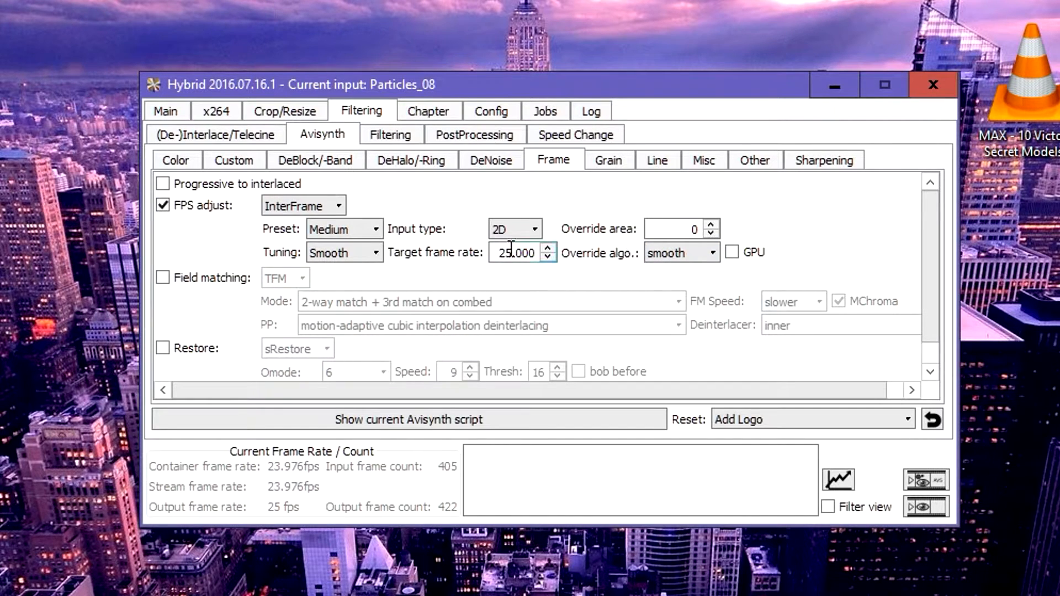
{"action": "triple_click", "coordinate": [516, 252]}
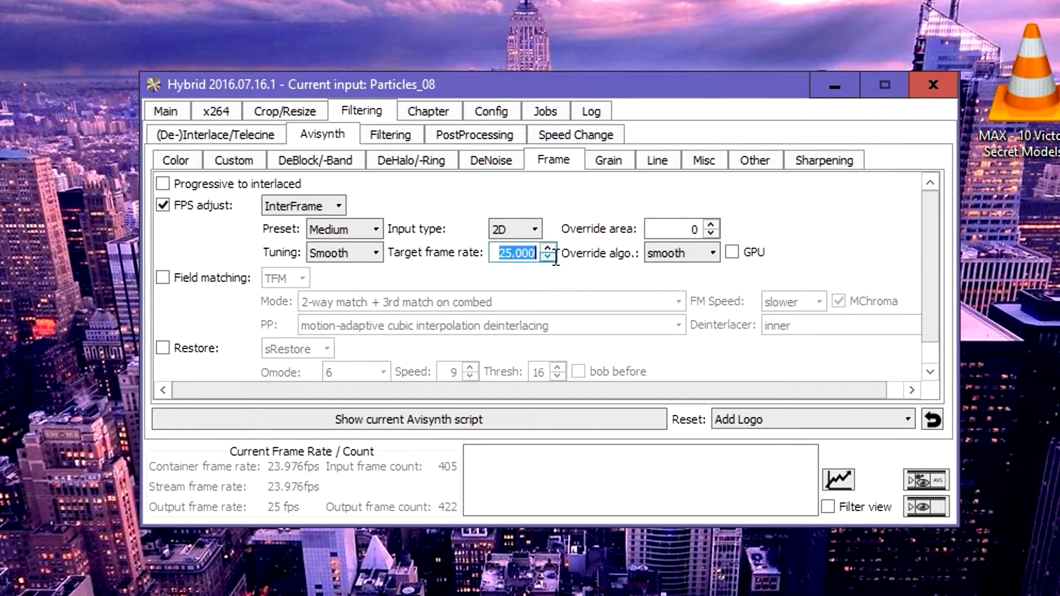
{"action": "left_click", "coordinate": [517, 252]}
{"action": "type", "text": "60.000"}
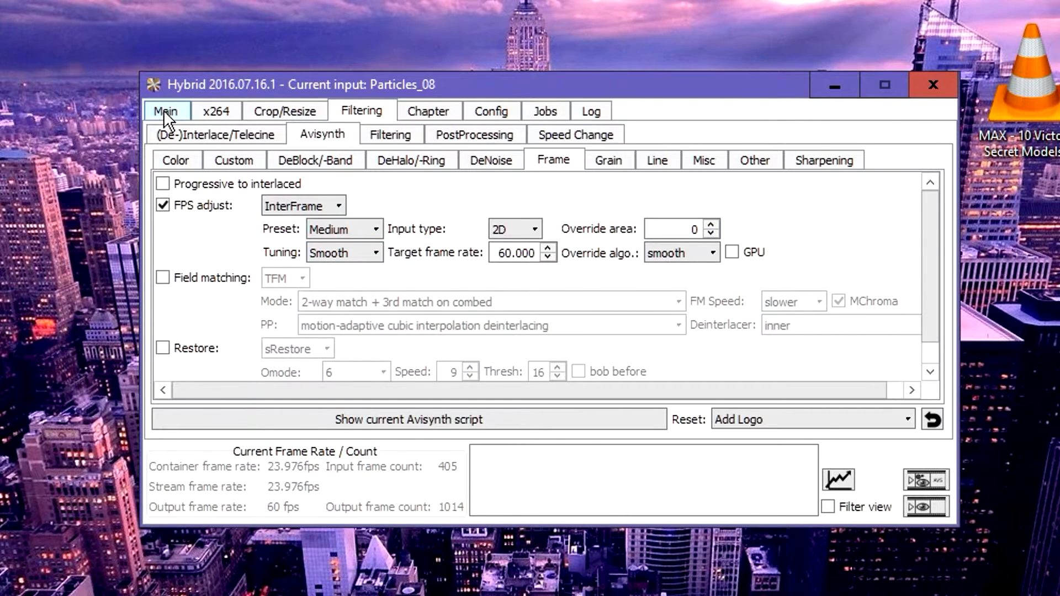
- Name the output file particlesHD60.mp4 on the Desktop from the Main tab
{"action": "left_click", "coordinate": [166, 111]}
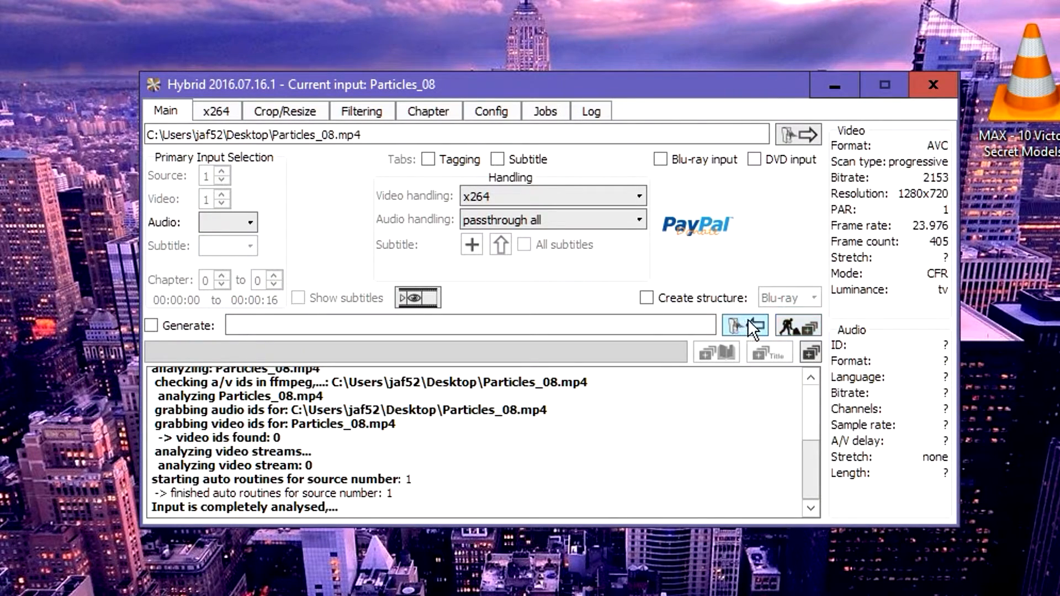
{"action": "mouse_move", "coordinate": [745, 326]}
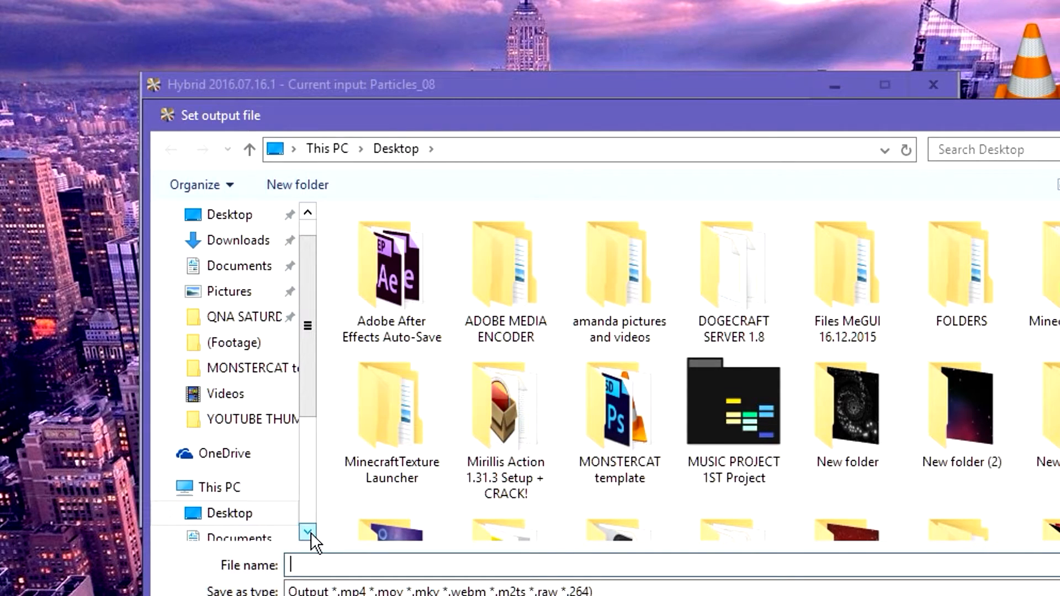
{"action": "type", "text": "particles"}
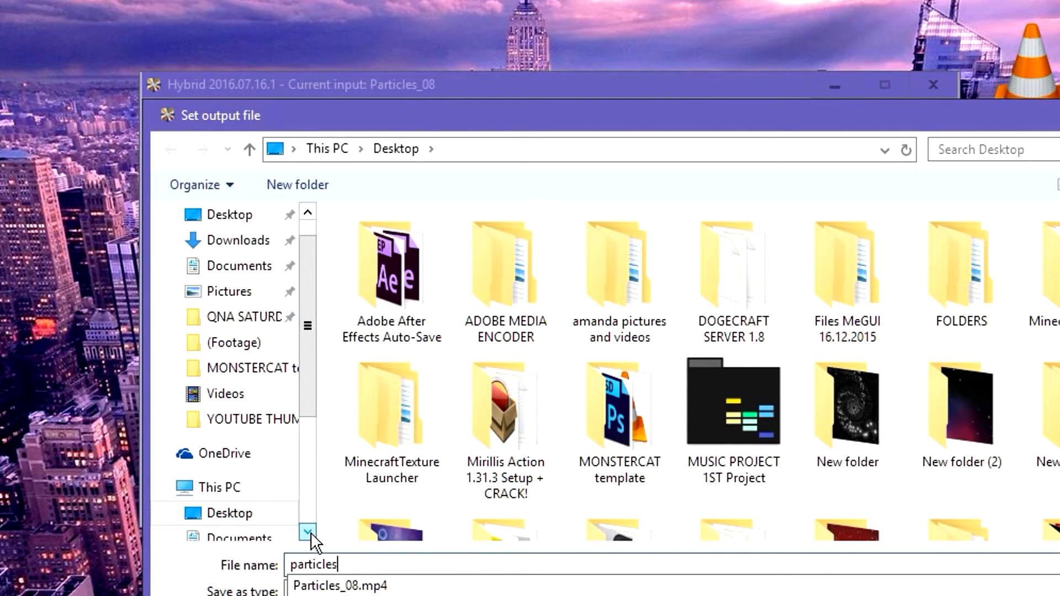
{"action": "type", "text": "HD6"}
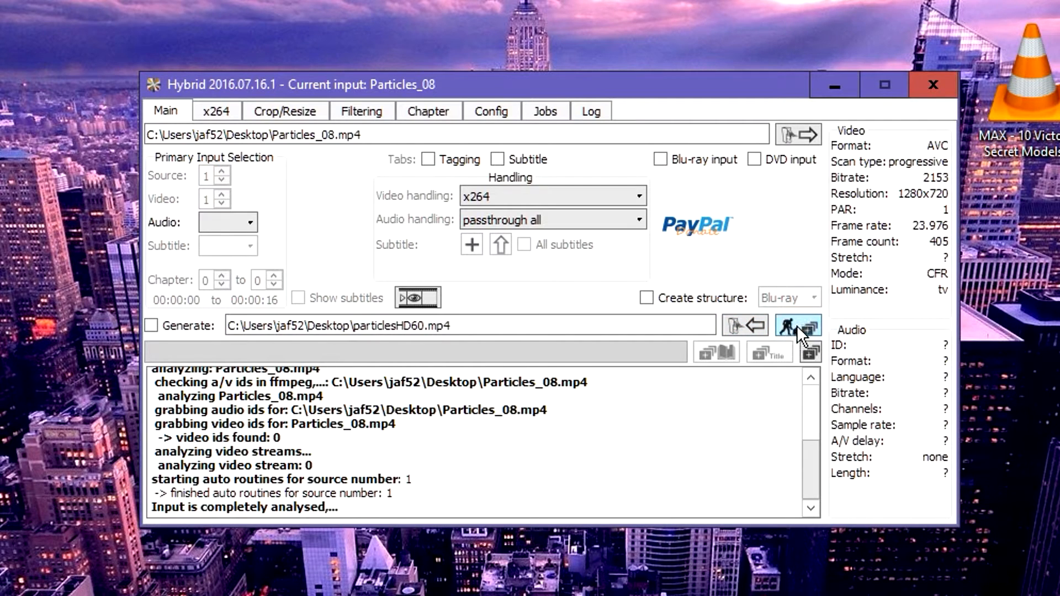
- Add the job and start encoding until the log reports the job finished
{"action": "left_click", "coordinate": [799, 325]}
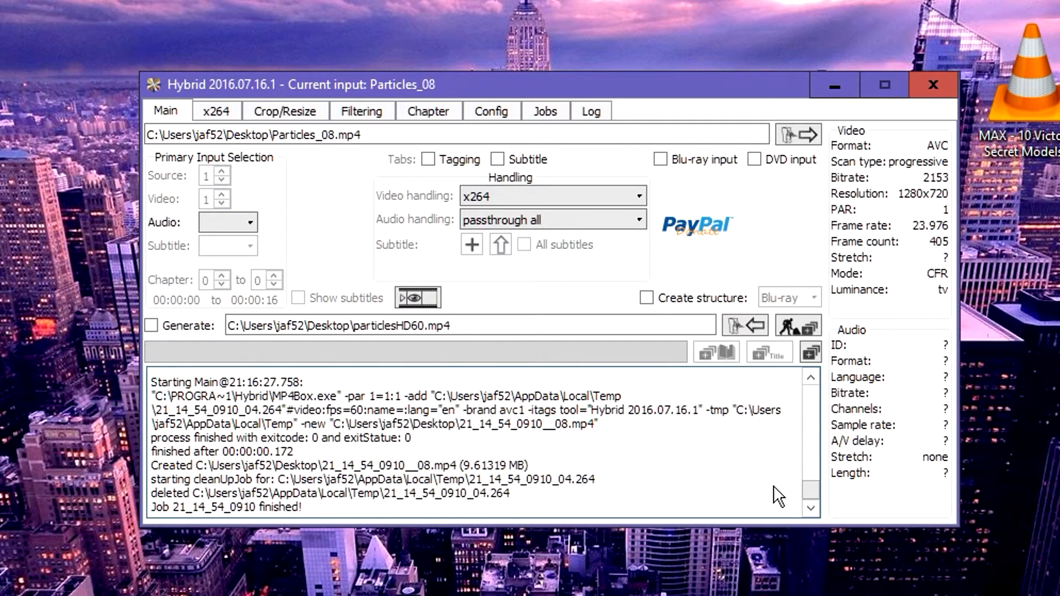
{"action": "mouse_move", "coordinate": [194, 517]}
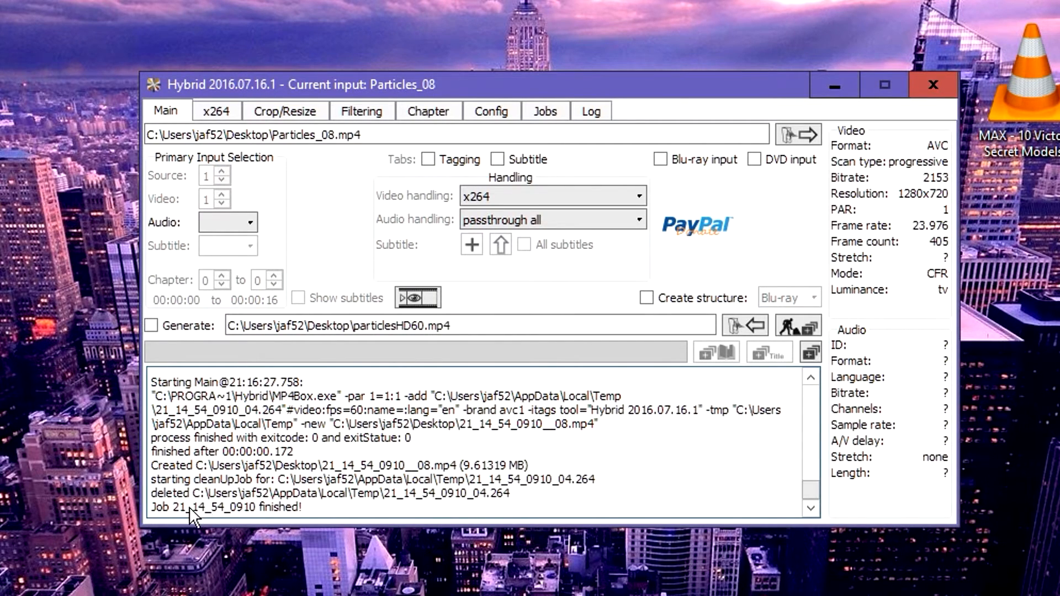
{"action": "mouse_move", "coordinate": [753, 203]}
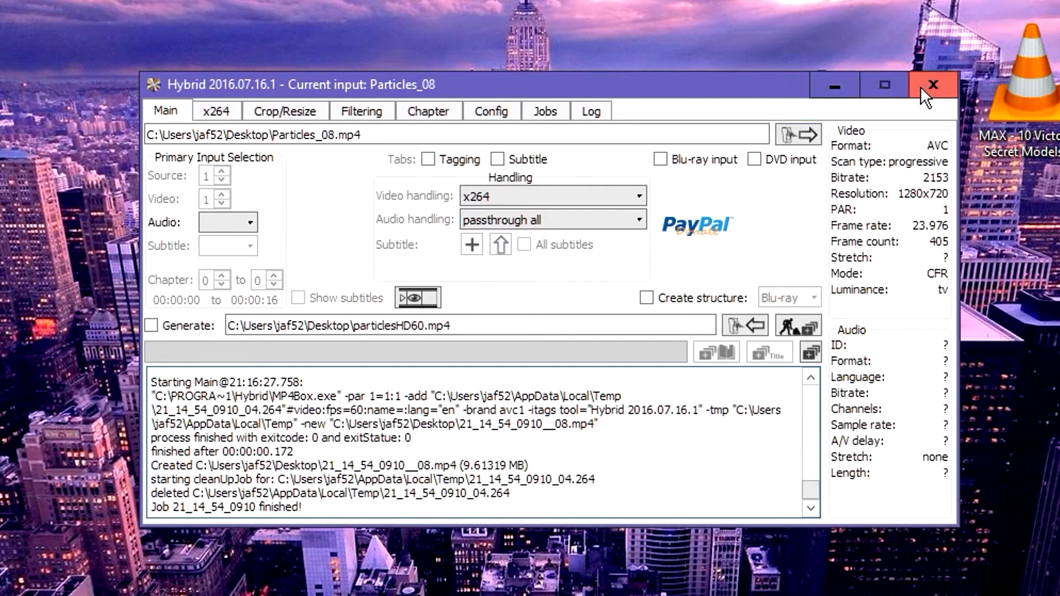
- Close Hybrid and check Particles_08.mp4's Details properties (23 fps, 1280x720)
{"action": "left_click", "coordinate": [934, 85]}
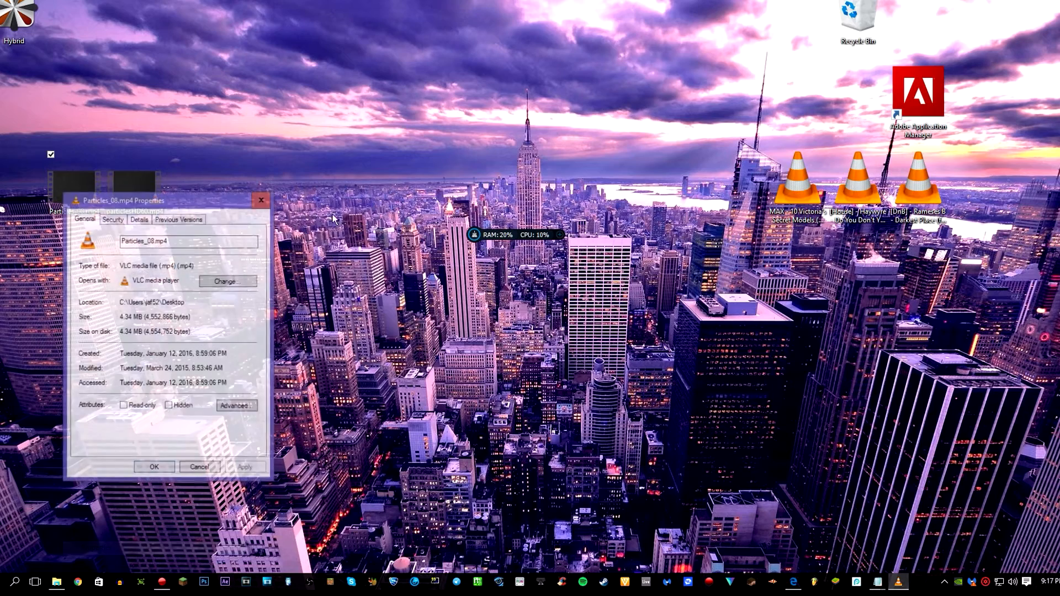
{"action": "left_click", "coordinate": [139, 218]}
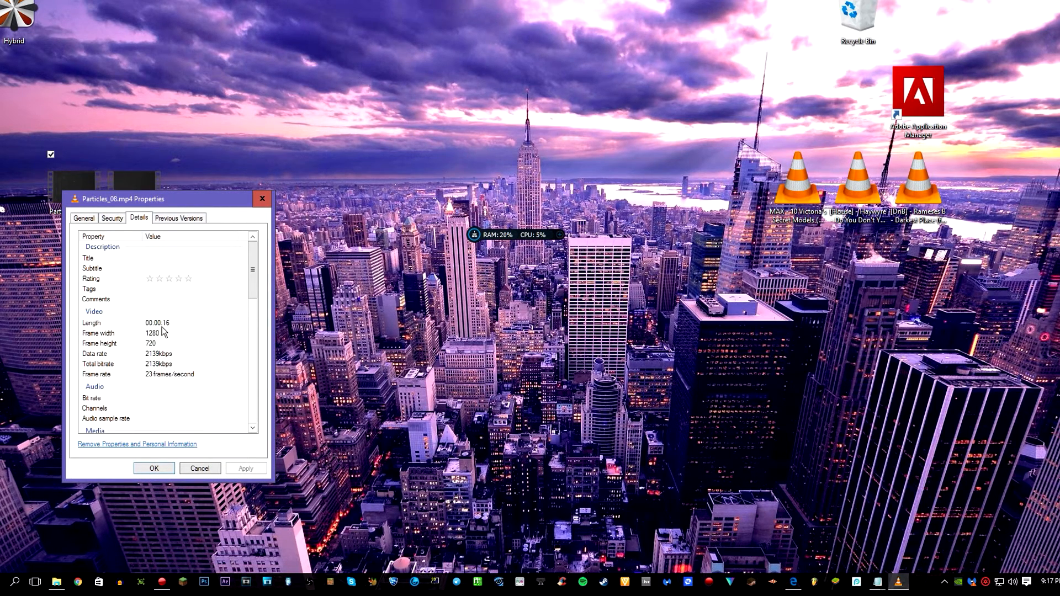
{"action": "left_click", "coordinate": [154, 469]}
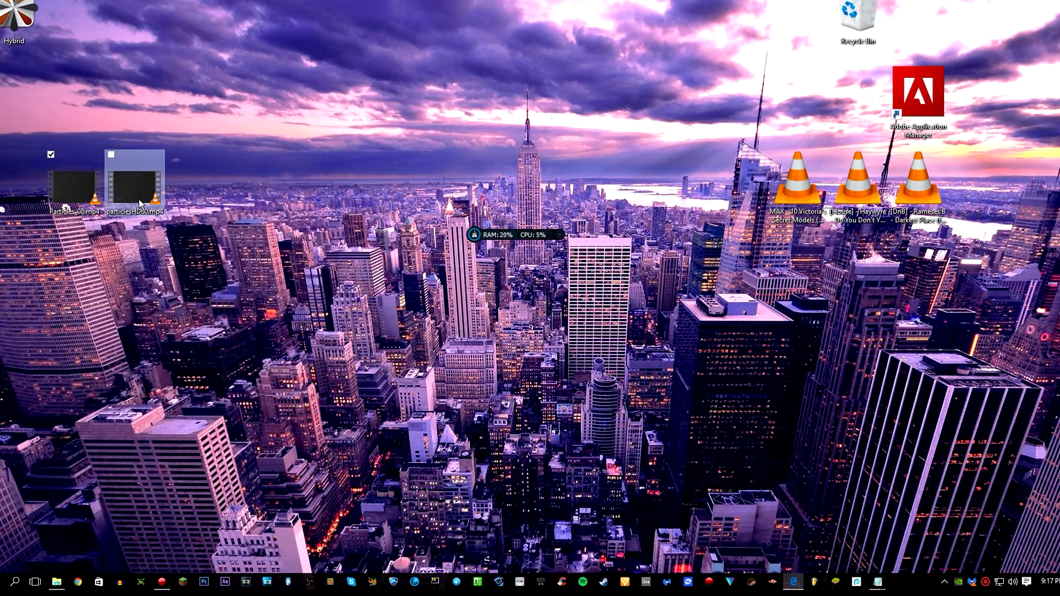